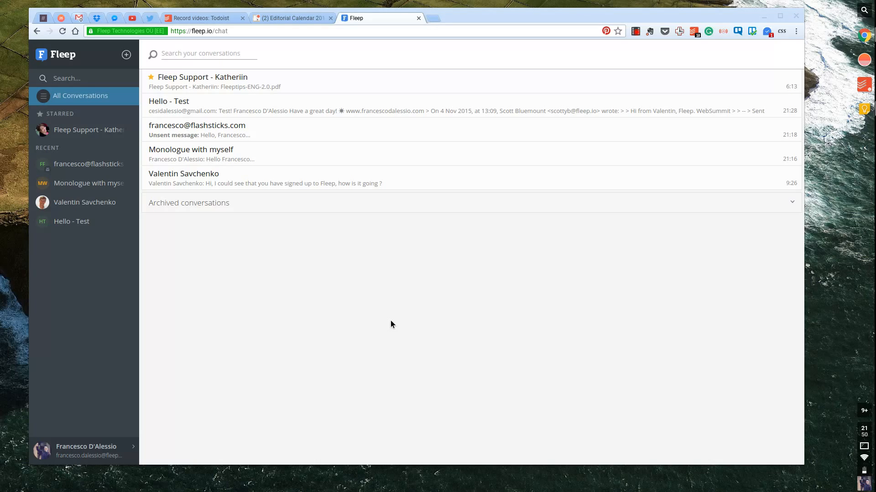
mouse_move(258, 245)
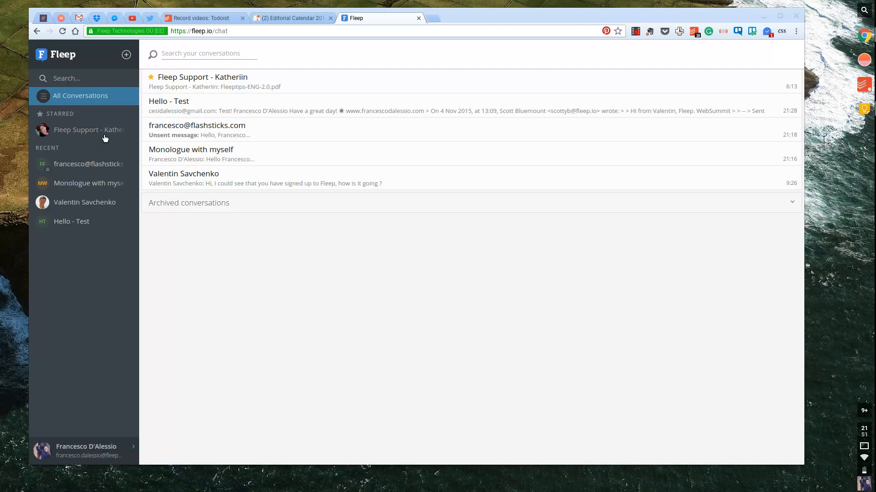
mouse_move(93, 111)
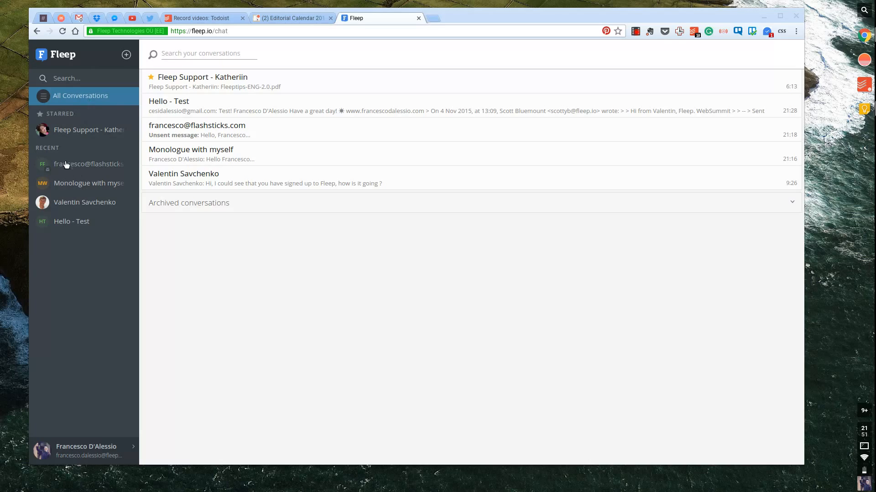
mouse_move(472, 179)
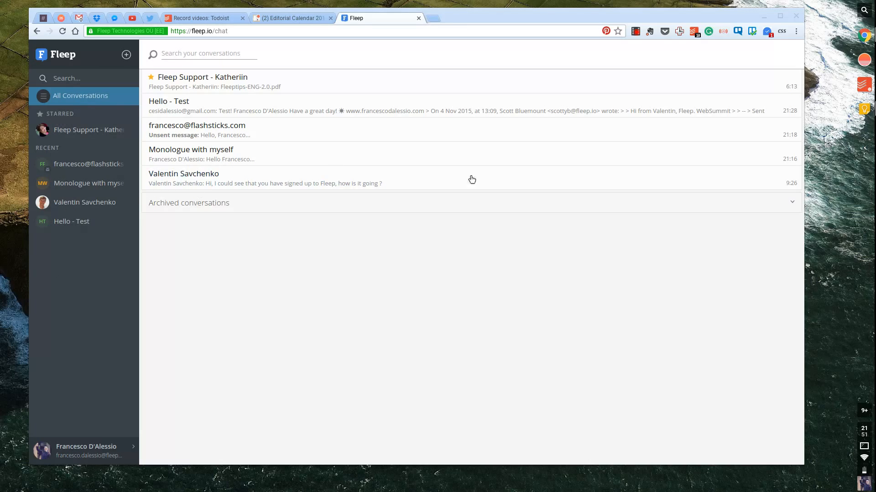
View the searched 'fleep' Gmail thread with the WebSummit message and Test! reply.
click(219, 54)
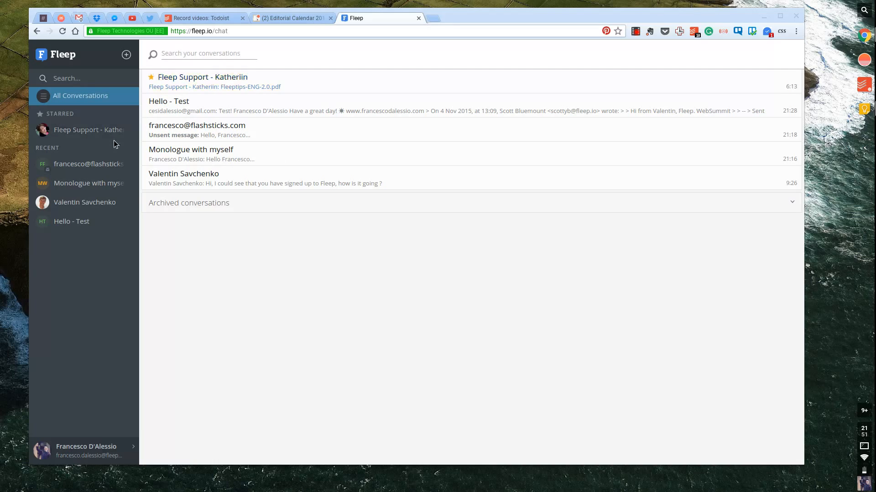
mouse_move(82, 202)
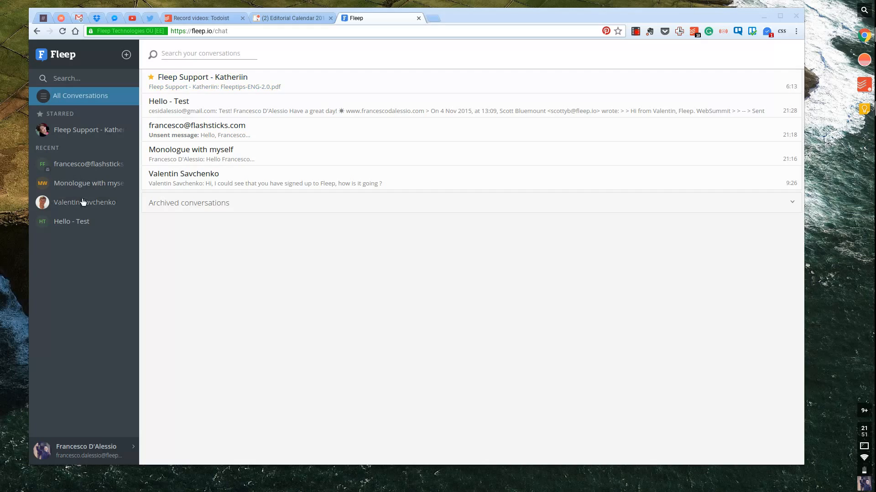
mouse_move(73, 224)
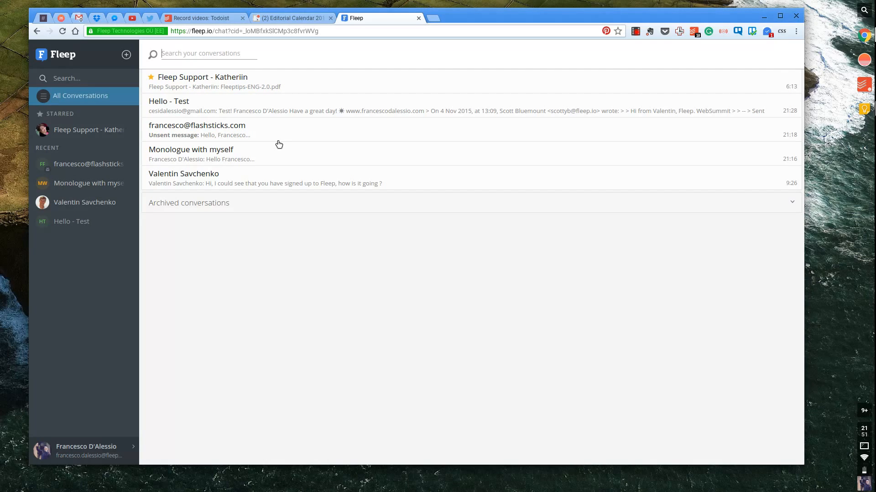
click(169, 101)
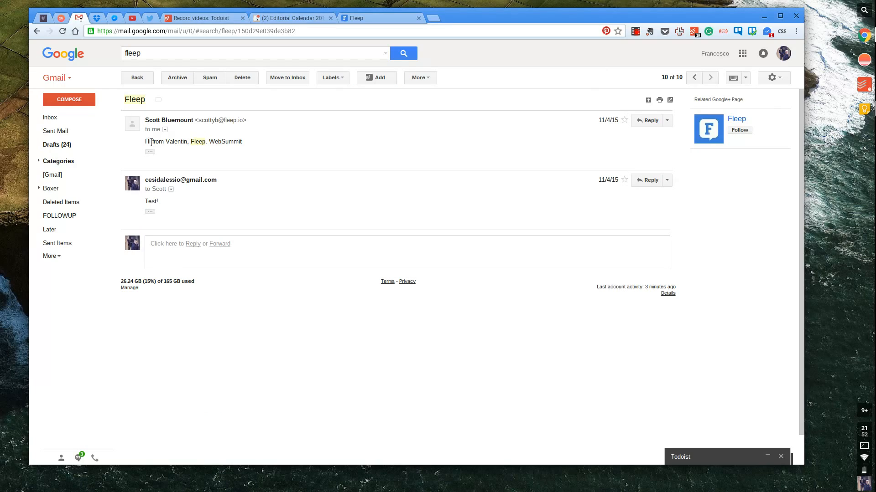
mouse_move(214, 141)
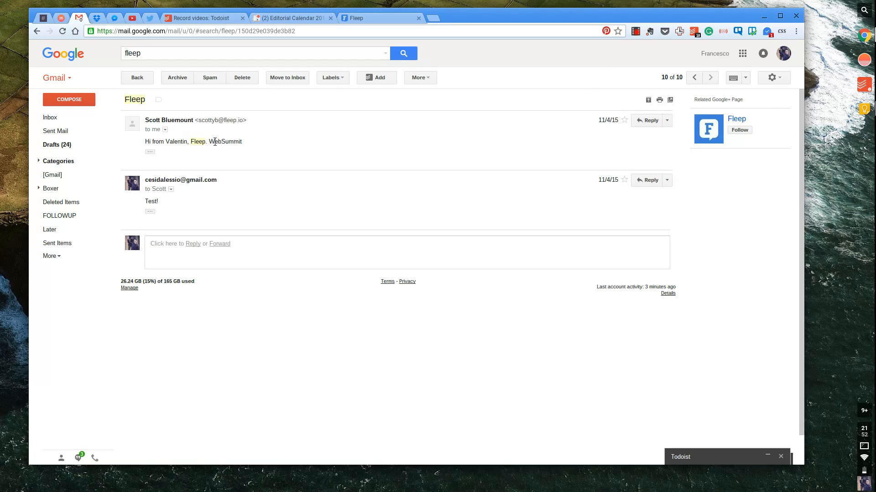
mouse_move(145, 207)
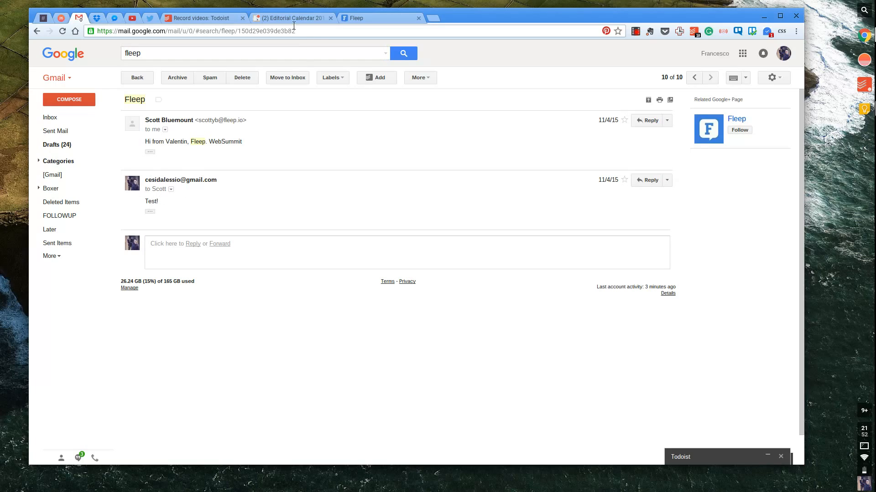
Return to Fleep and view the Hello - Test conversation with its Tasks panel.
click(355, 18)
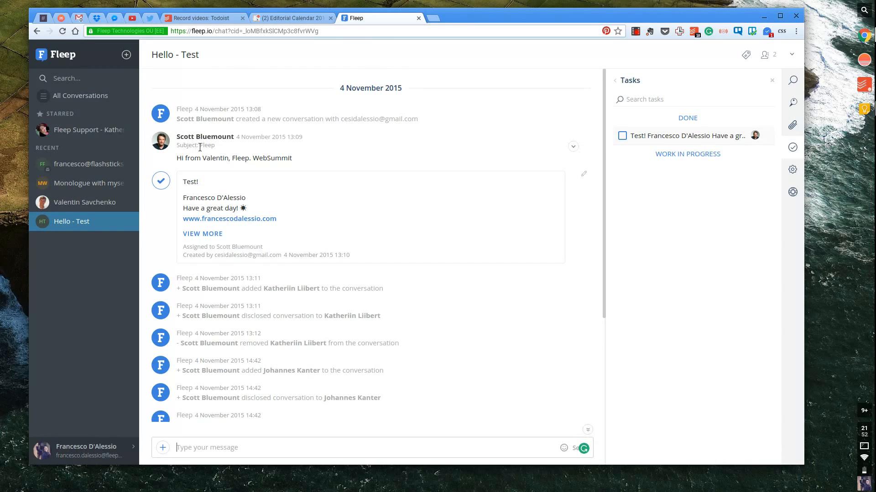
mouse_move(229, 151)
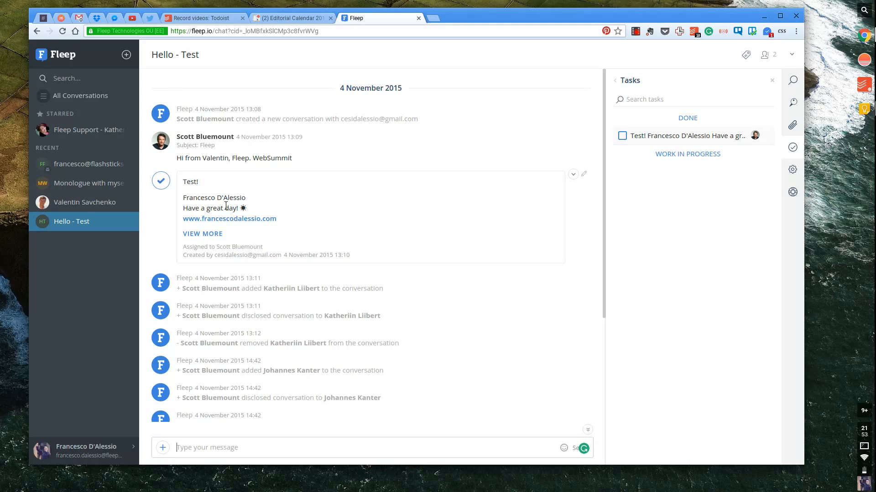
mouse_move(219, 274)
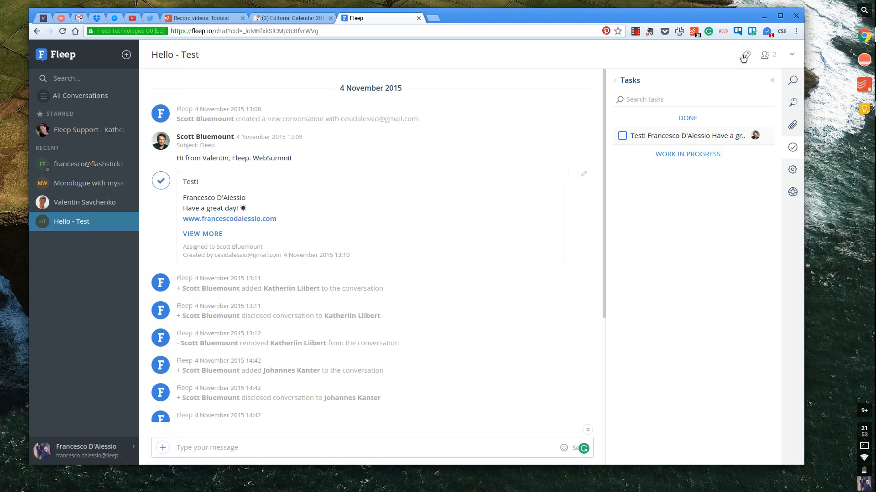
Rename the Hello - Test conversation to 'Communication with Valentin'.
click(175, 55)
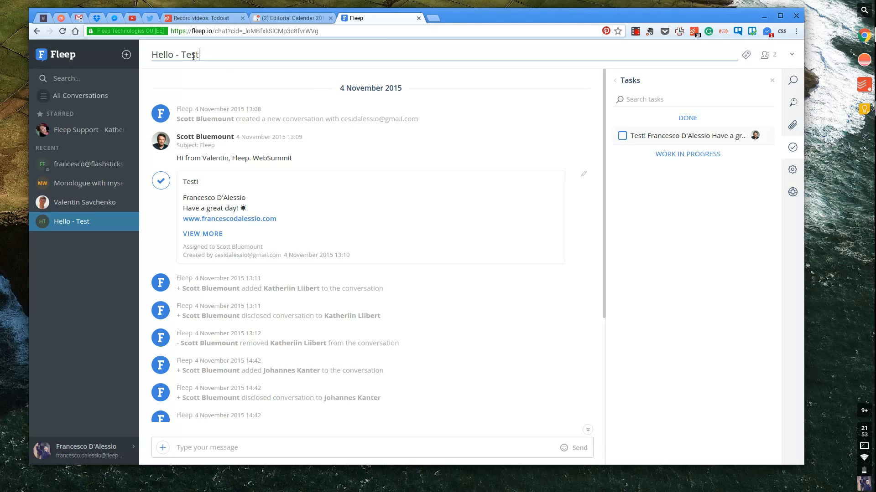
triple_click(175, 55)
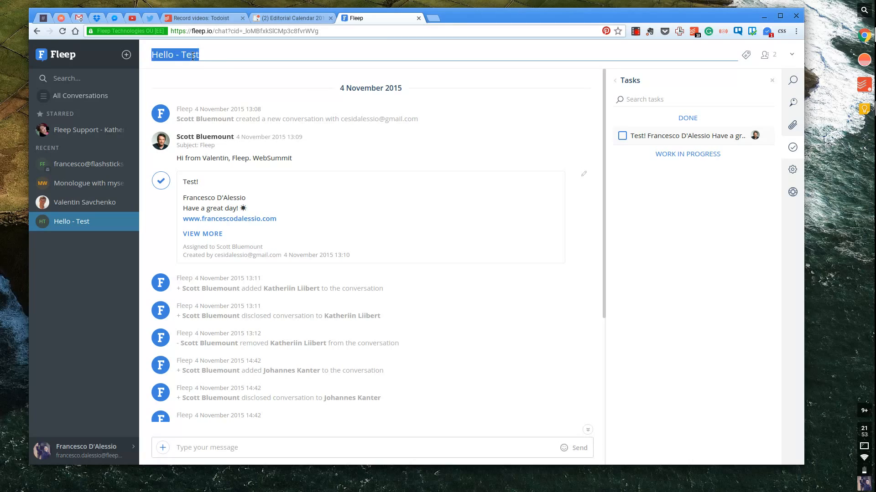
text(Communication with Valentin)
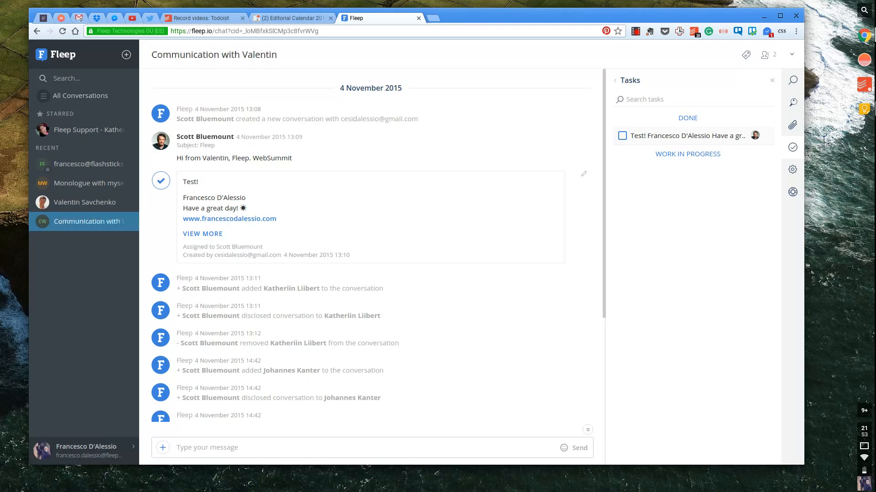
mouse_move(167, 53)
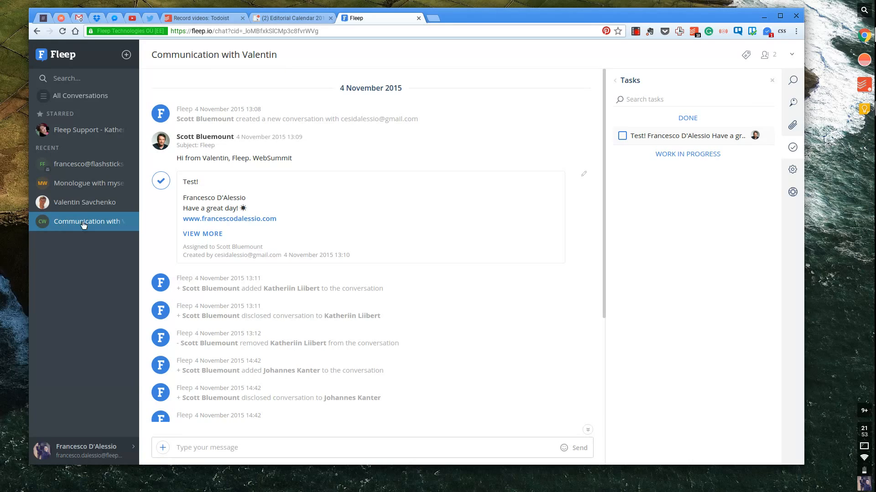
mouse_move(312, 158)
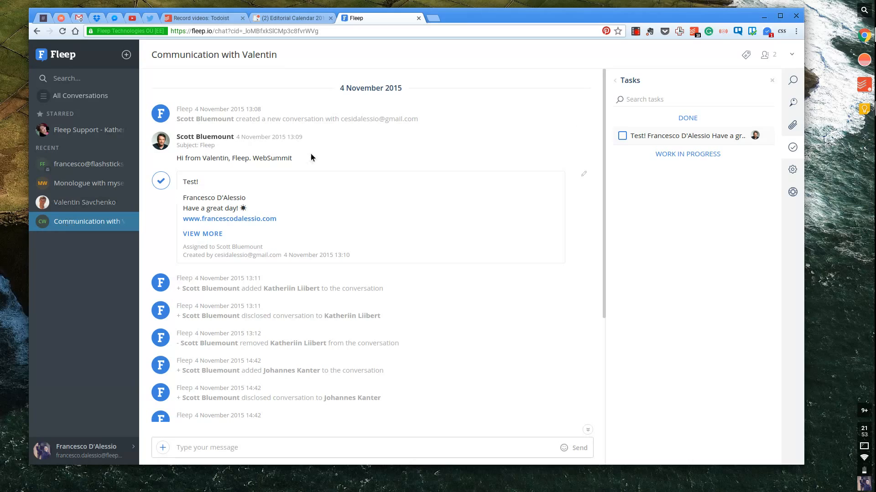
mouse_move(746, 56)
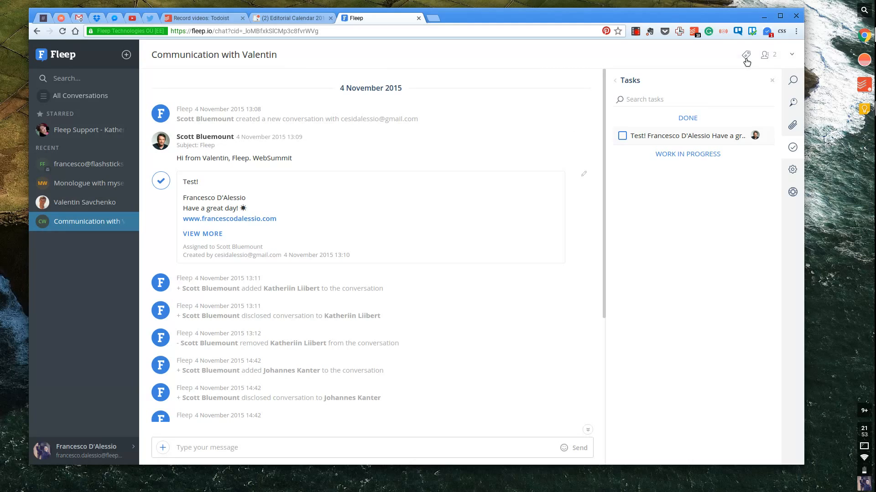
click(745, 54)
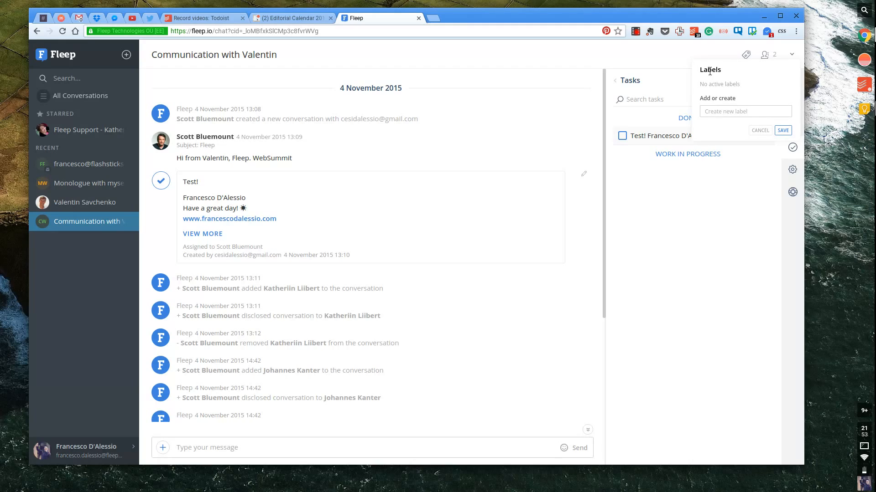
click(745, 54)
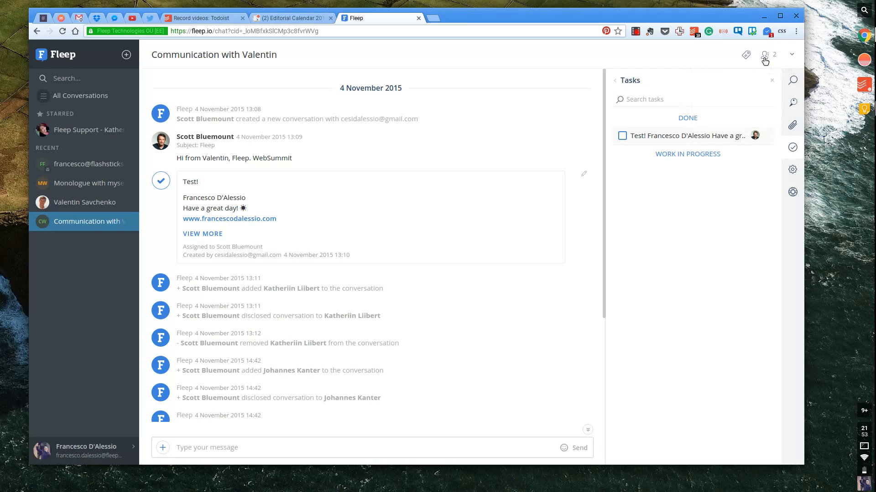
click(764, 54)
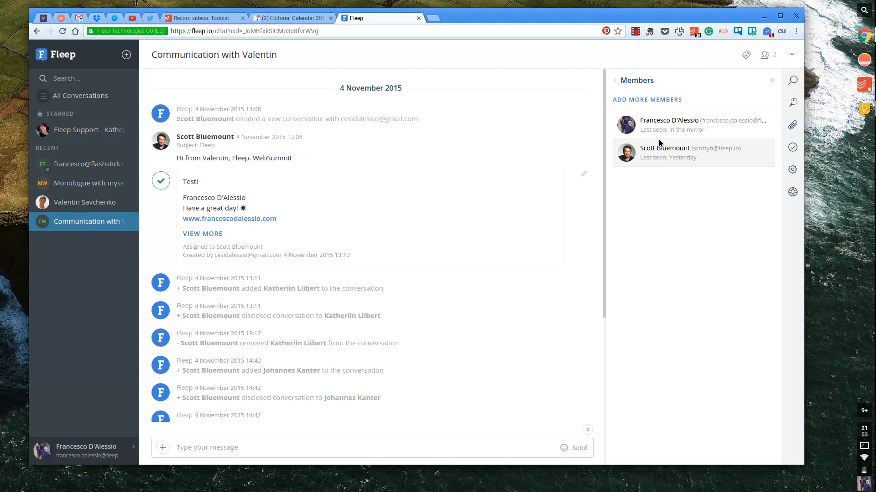
mouse_move(681, 138)
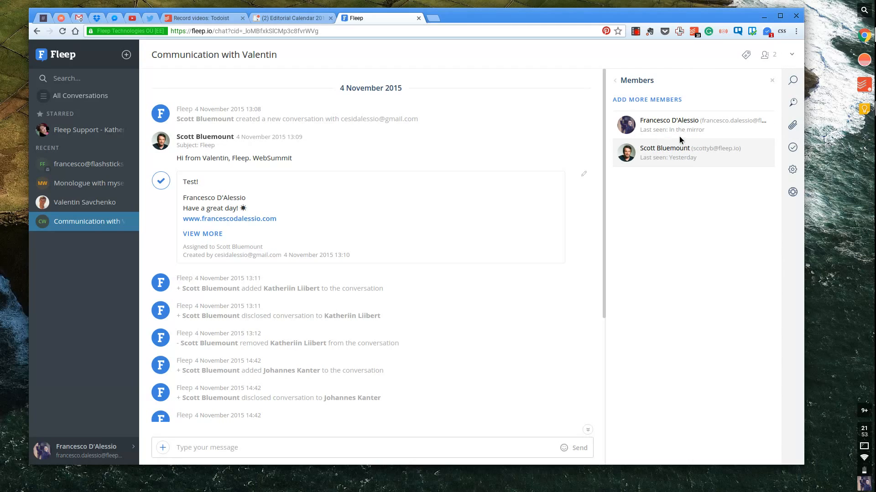
mouse_move(652, 132)
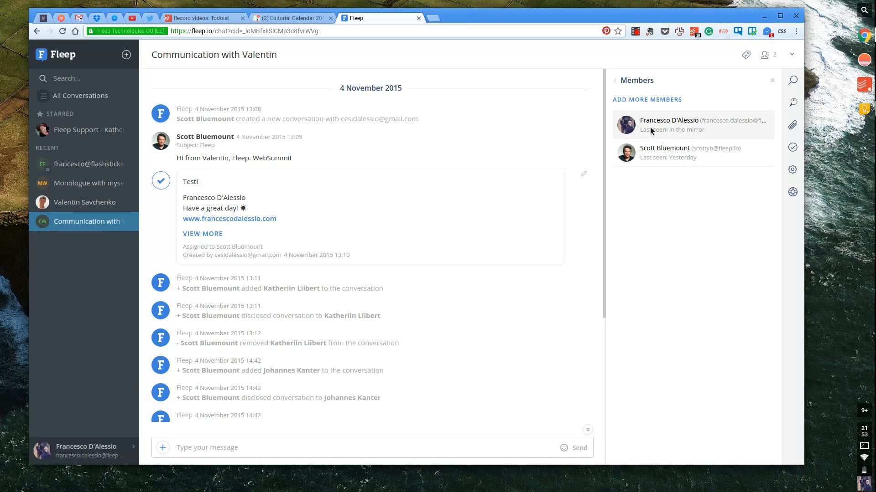
click(691, 153)
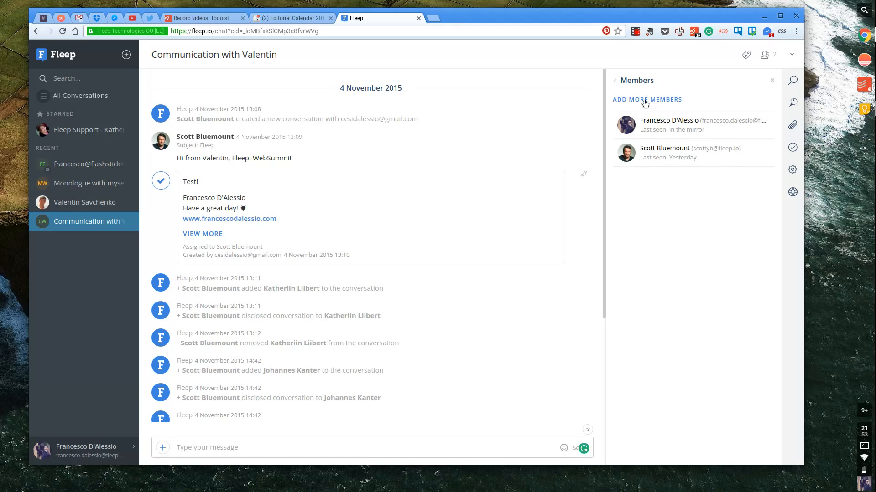
click(647, 99)
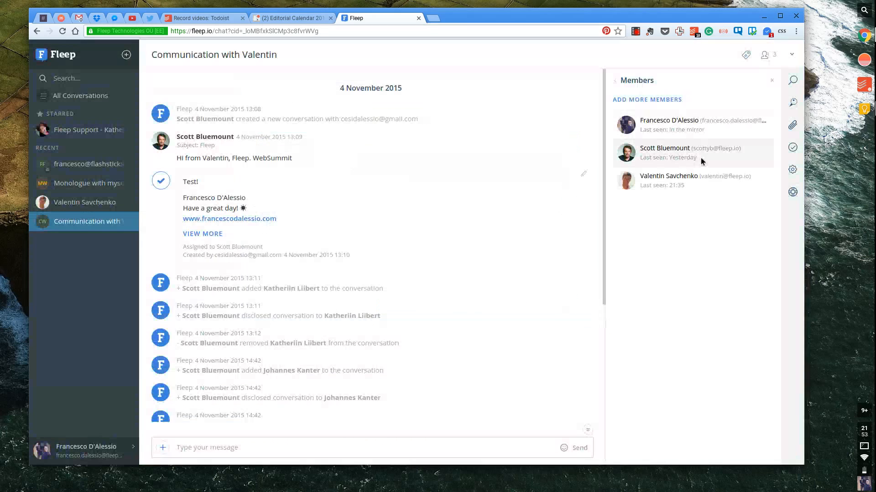
scroll(down, 3)
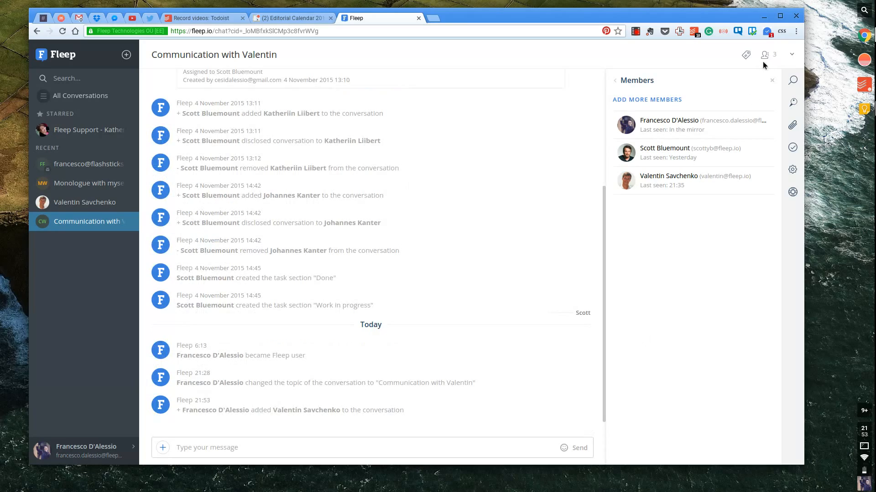
click(793, 80)
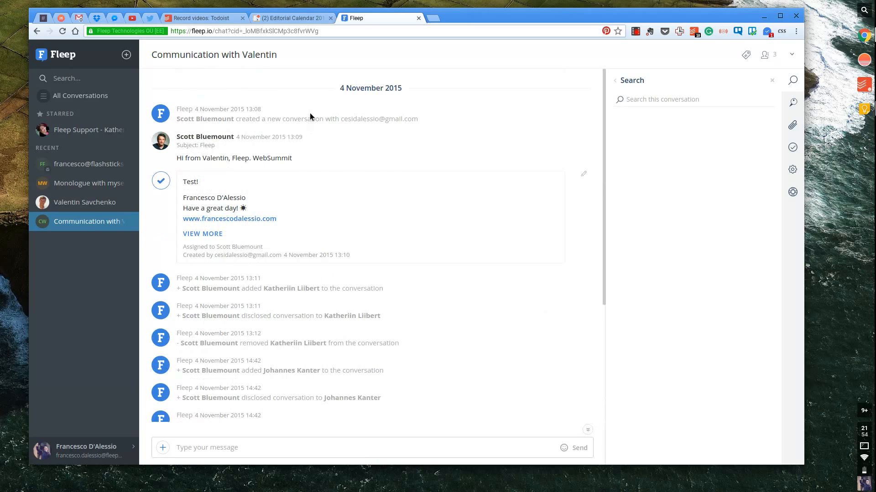
Pin the WebSummit greeting message and confirm it in Pinned Messages.
scroll(down, 3)
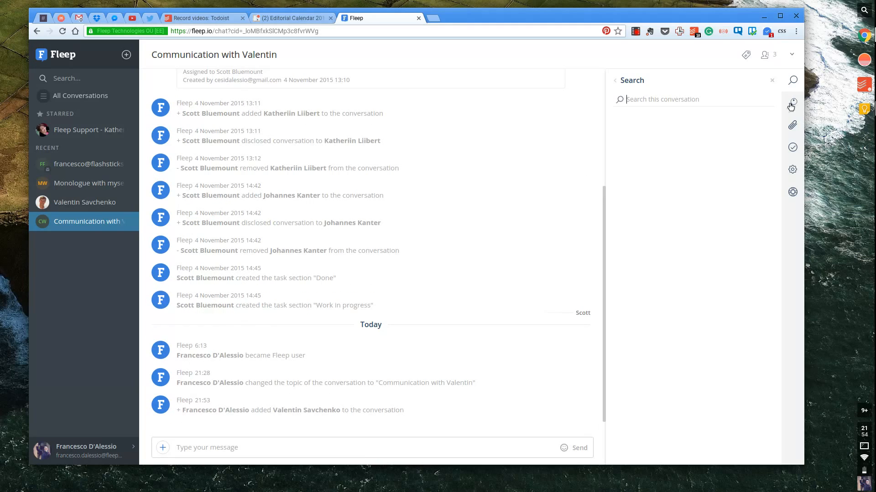
click(792, 103)
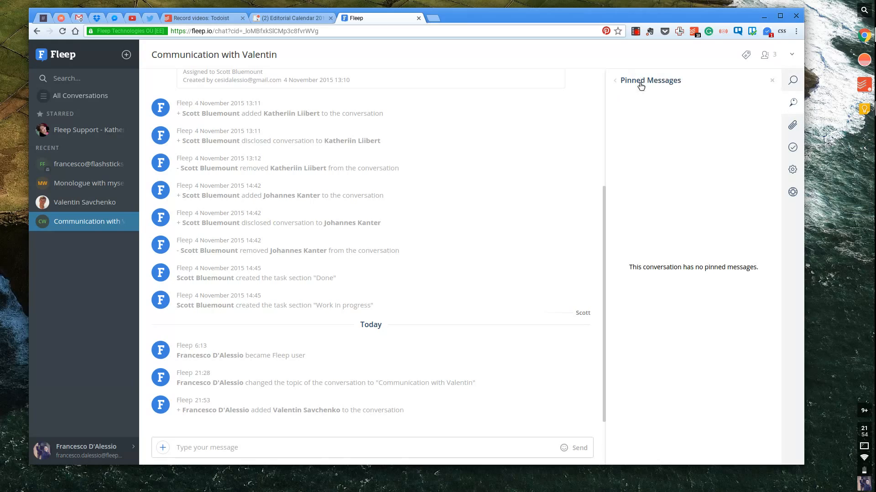
mouse_move(656, 84)
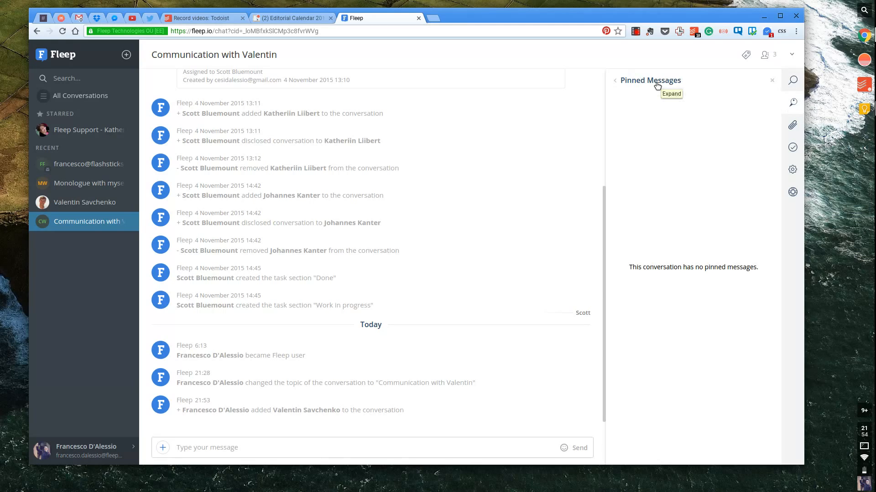
mouse_move(572, 171)
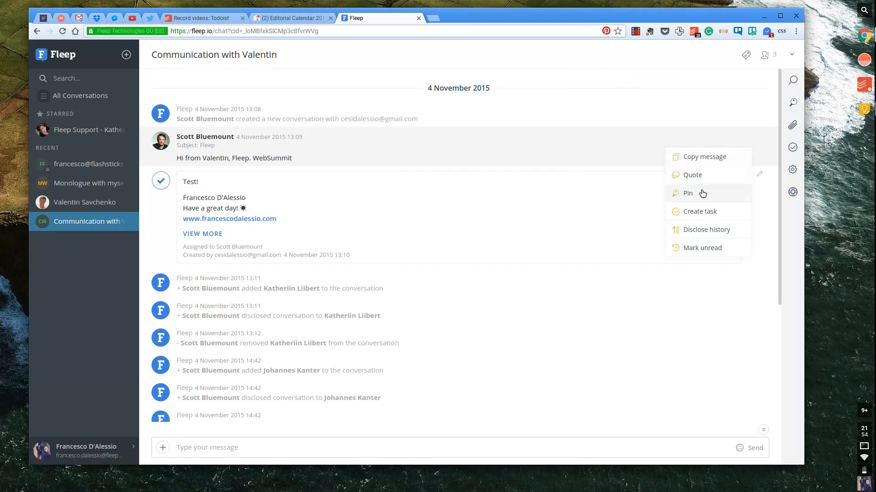
click(687, 193)
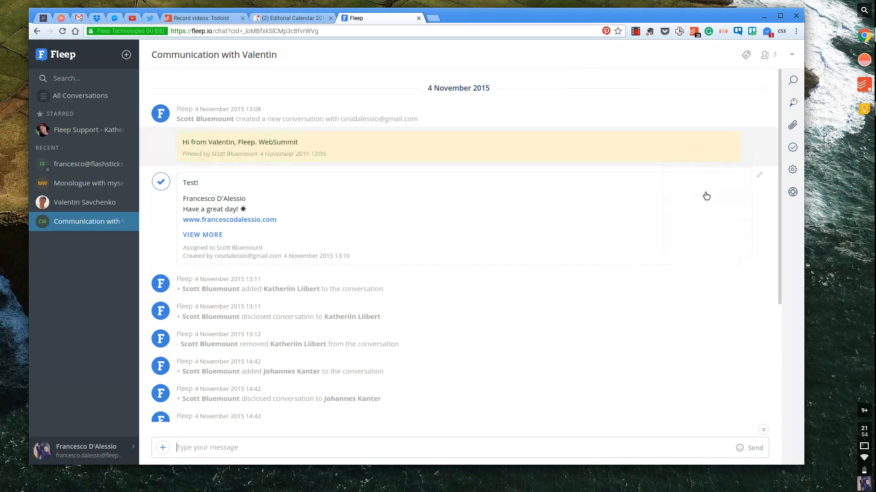
click(792, 103)
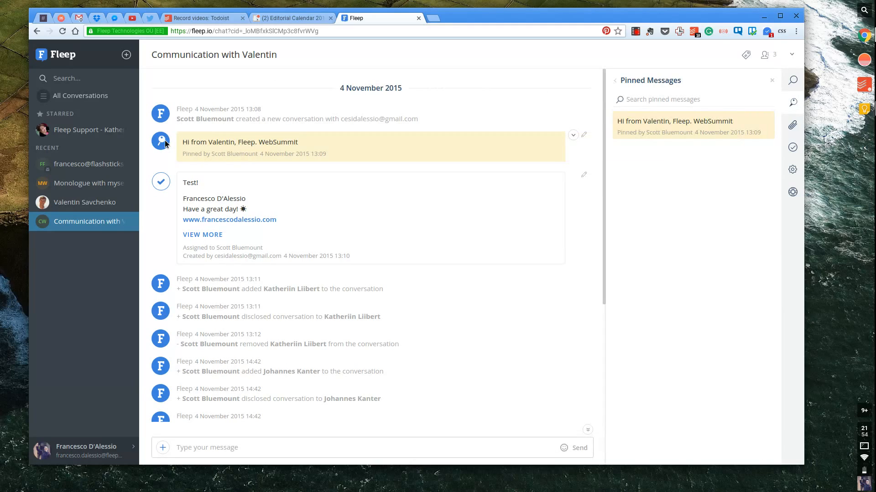
Browse the conversation's Files, Tasks and Help & Assistance panels.
click(792, 125)
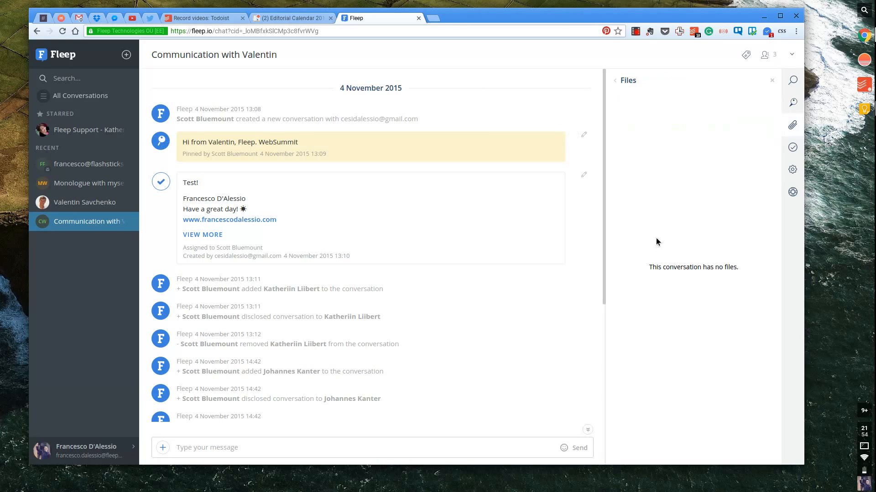
scroll(down, 3)
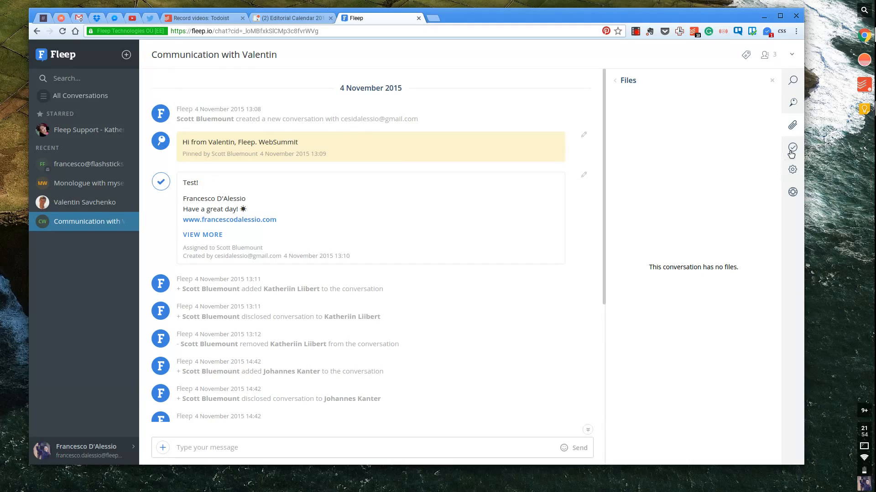
click(792, 147)
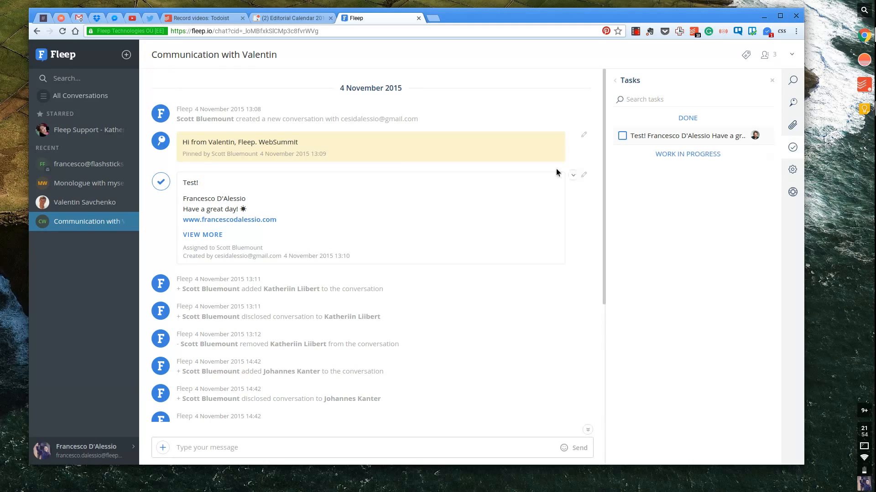
click(792, 194)
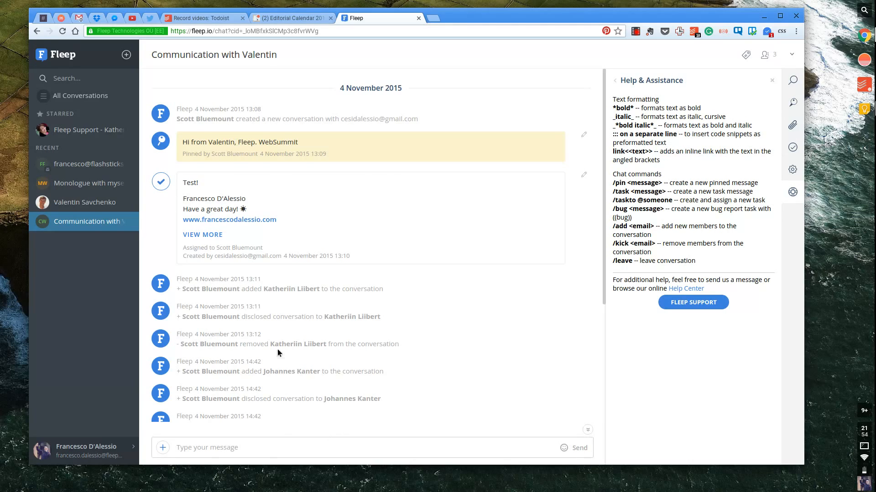
scroll(down, 3)
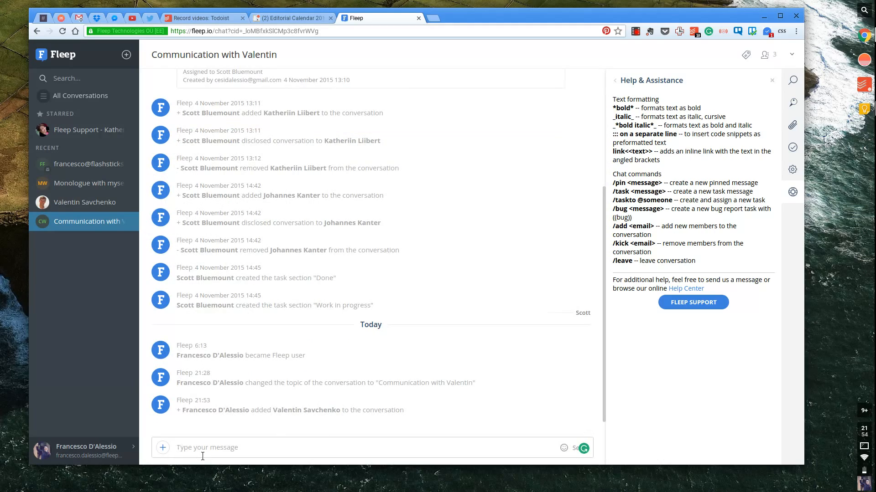
Add a 'Create Fleep Review' task with /task and mark it complete.
text(/ta)
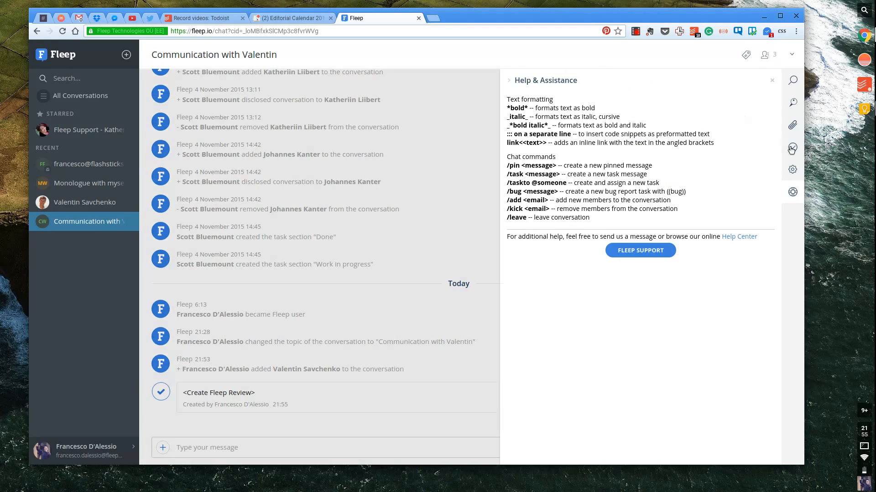
click(792, 147)
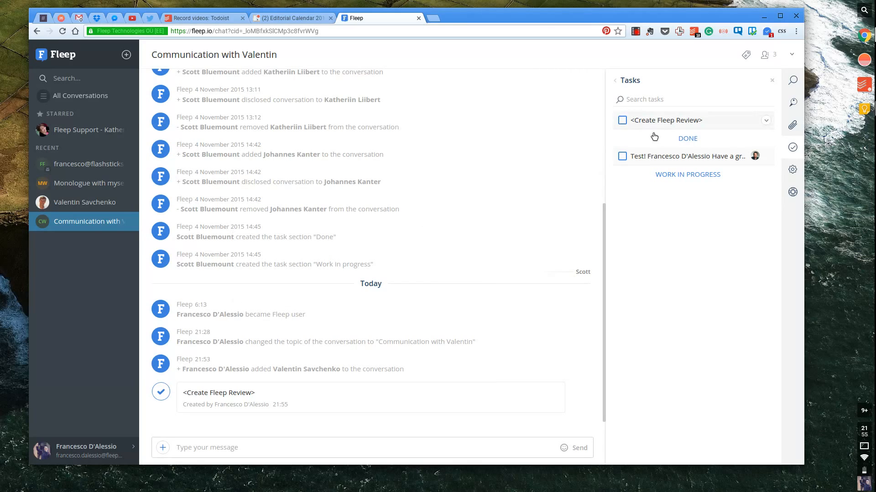
mouse_move(658, 118)
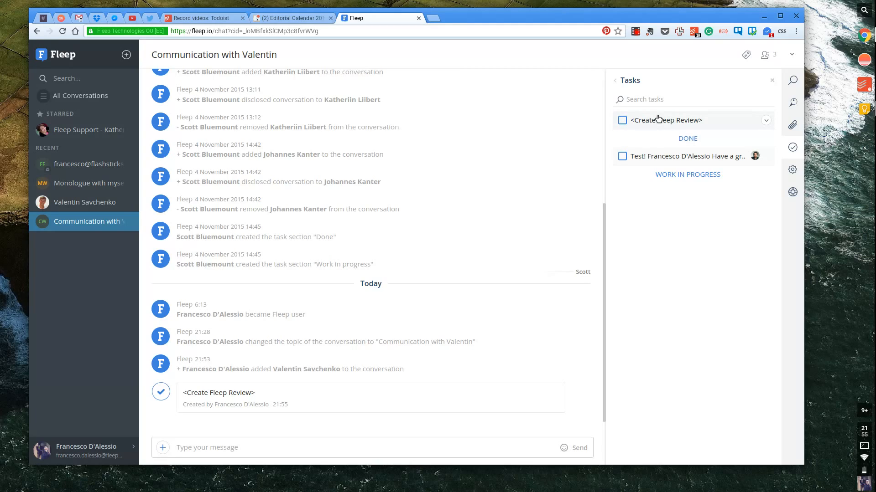
click(622, 120)
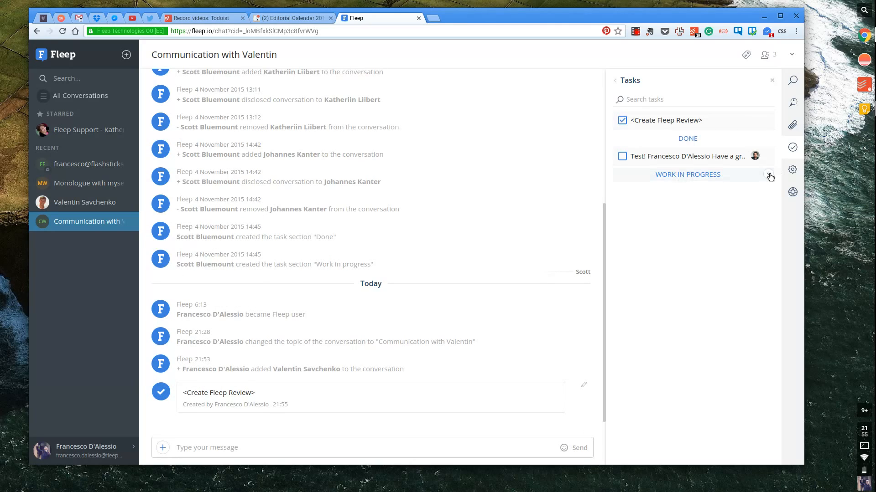
click(769, 175)
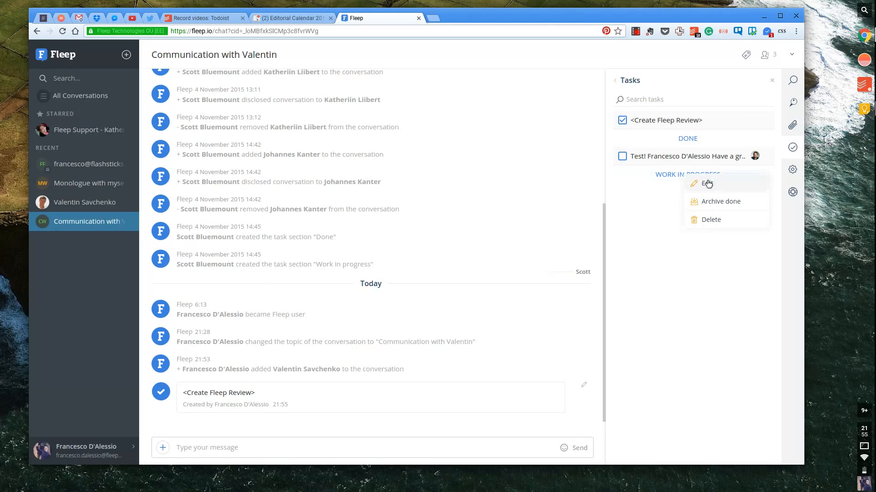
mouse_move(702, 208)
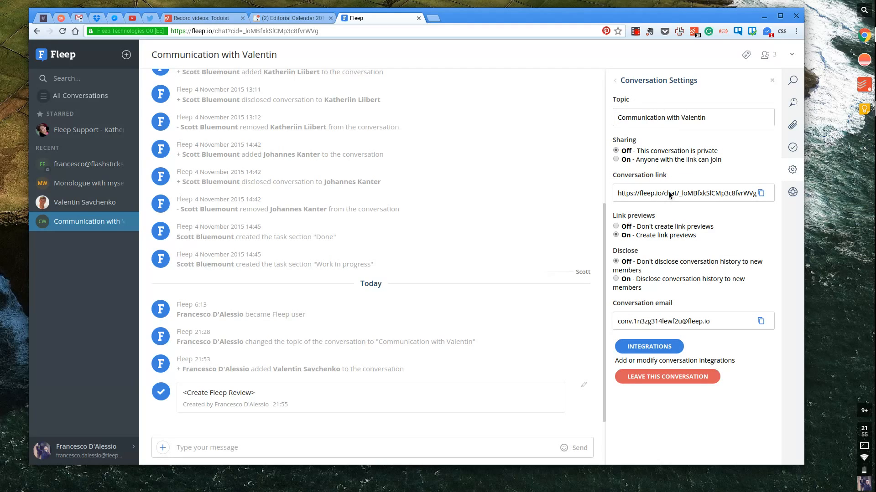
mouse_move(631, 171)
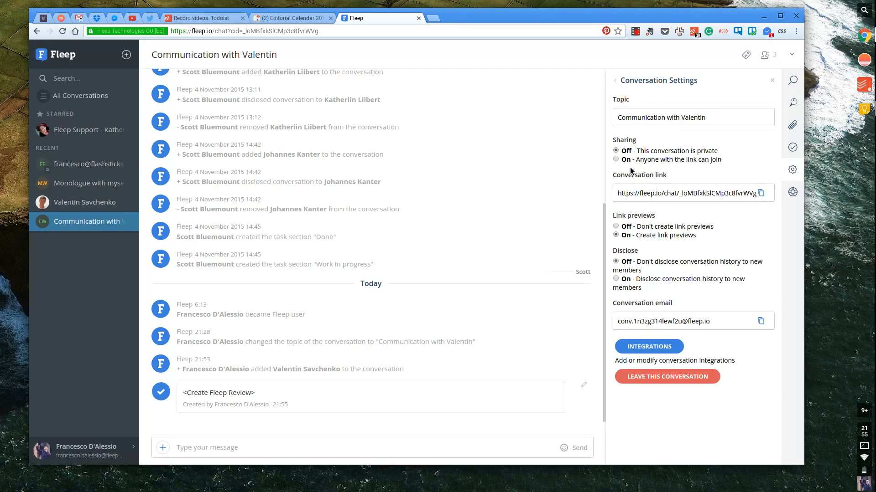
mouse_move(693, 158)
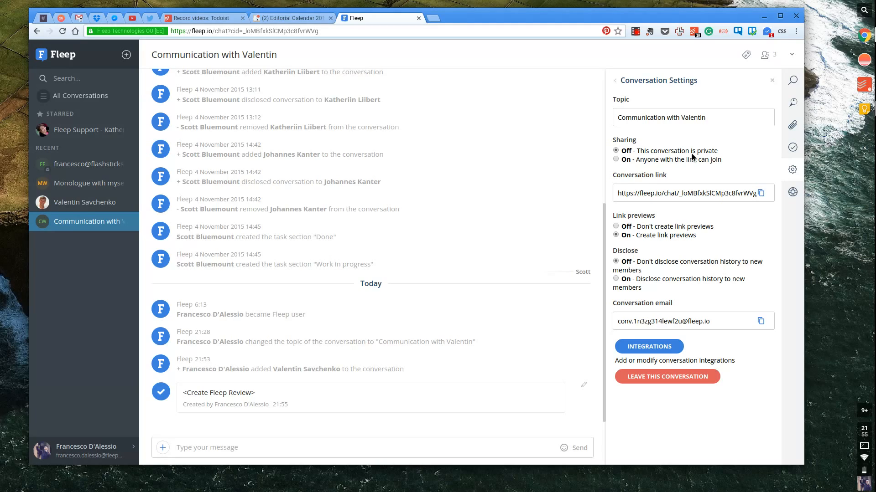
mouse_move(668, 326)
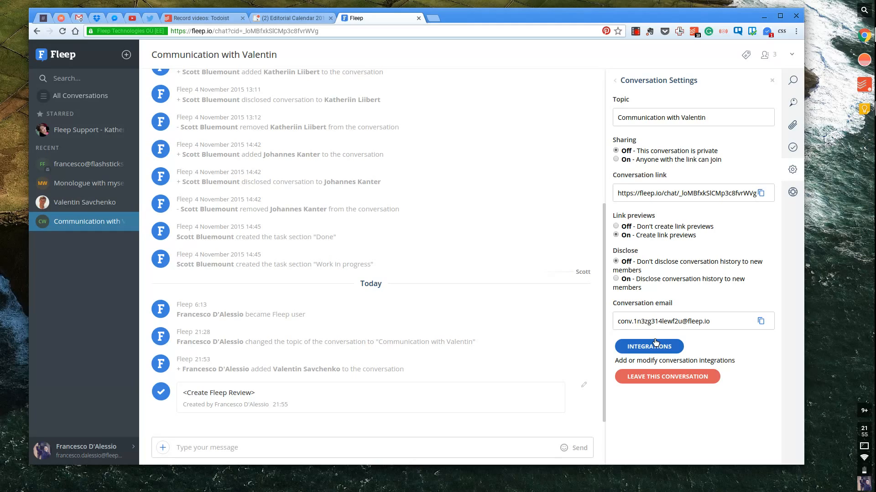
Review conversation settings for topic, sharing, link previews, history disclosure and conversation email.
right_click(696, 177)
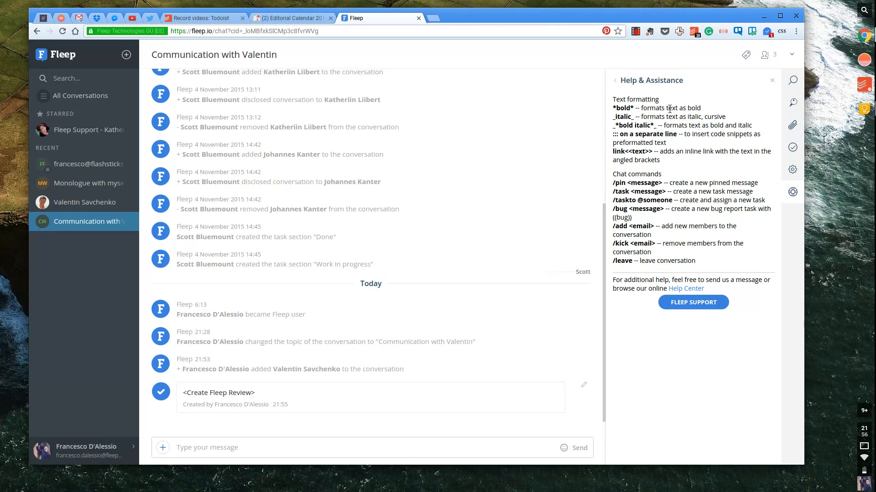
mouse_move(646, 183)
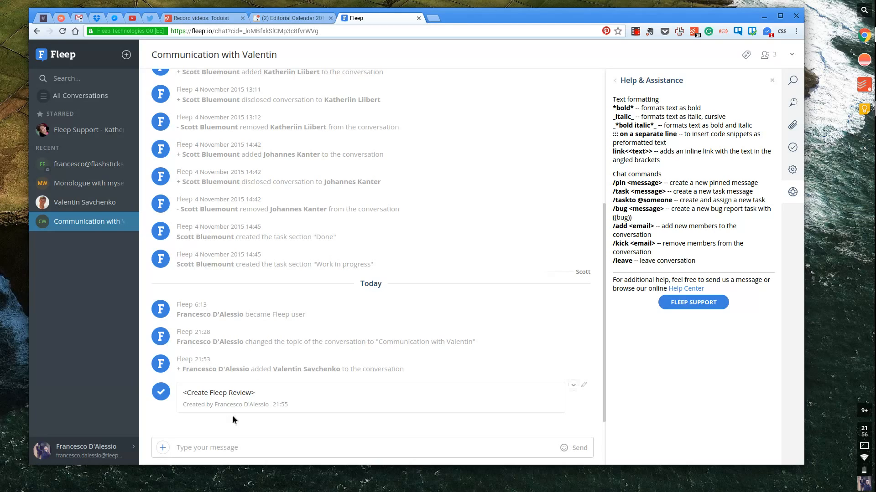
text(/taskto)
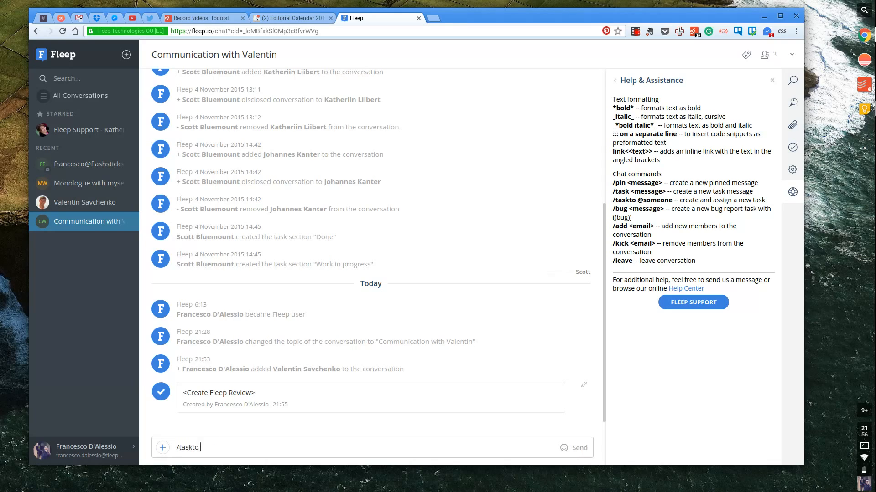
text(@)
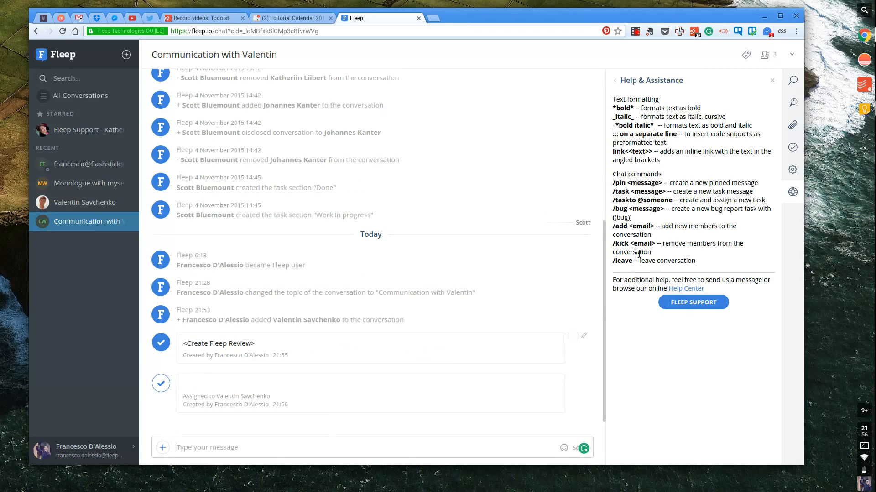
Send the 'Fleep' email message with calendar_icon1 (1).png attached to the external contact.
click(87, 164)
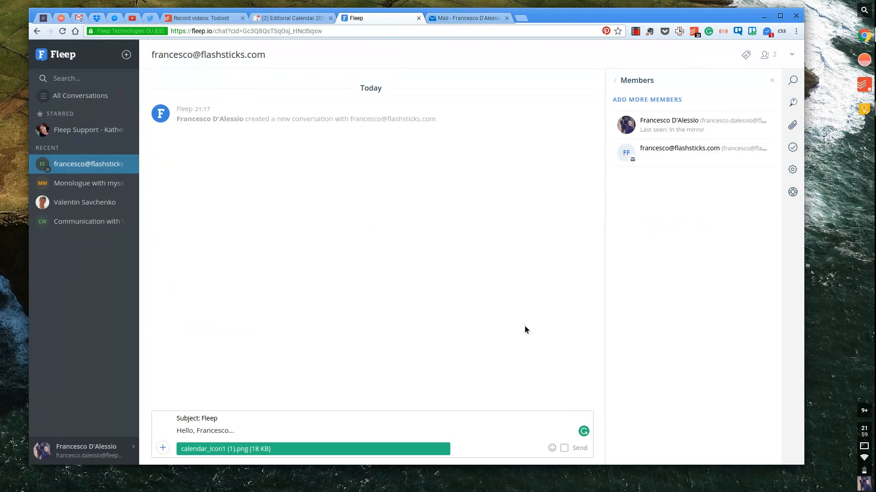
mouse_move(501, 413)
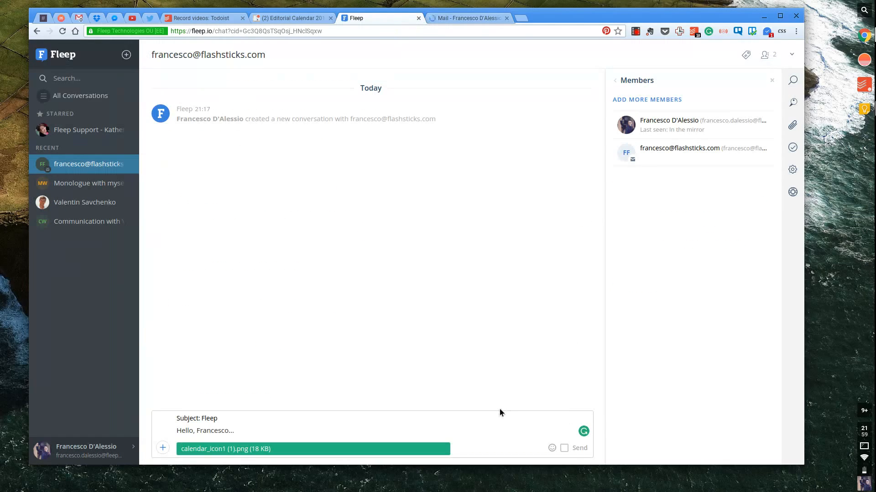
mouse_move(579, 451)
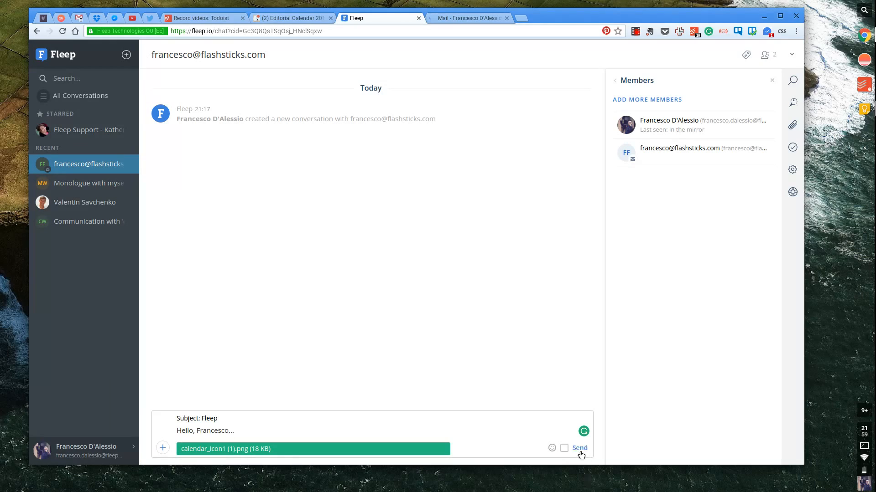
click(580, 448)
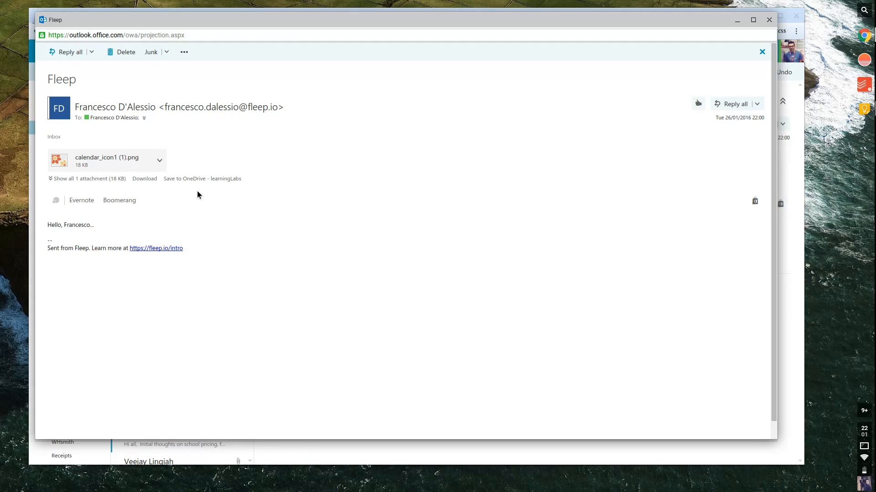
mouse_move(235, 111)
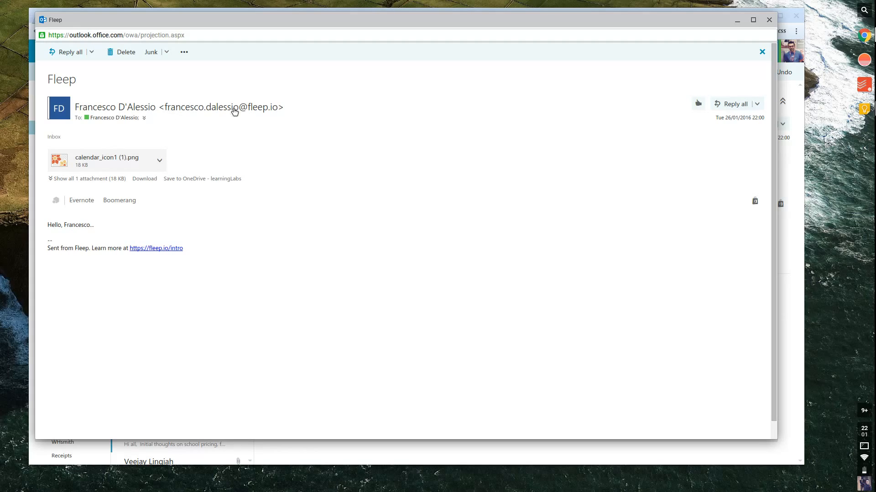
mouse_move(169, 152)
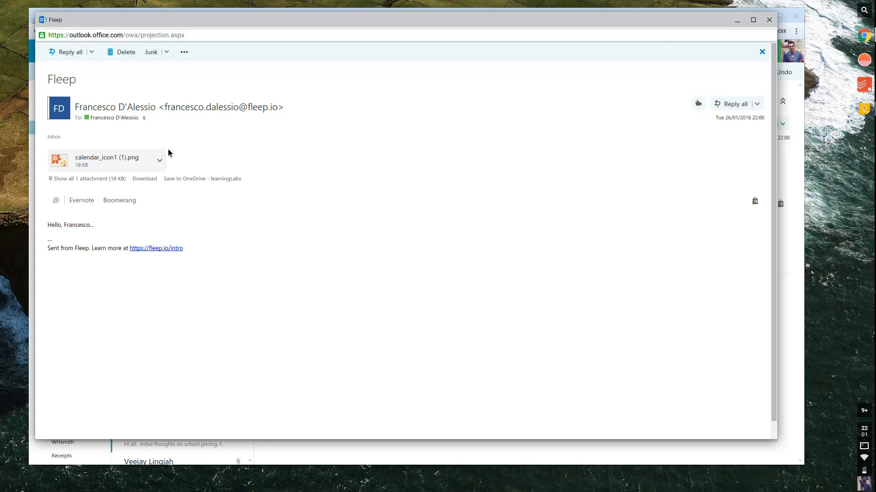
Check the calendar image attachment's View/Download/OneDrive options, then close Outlook's pop-out window.
click(159, 160)
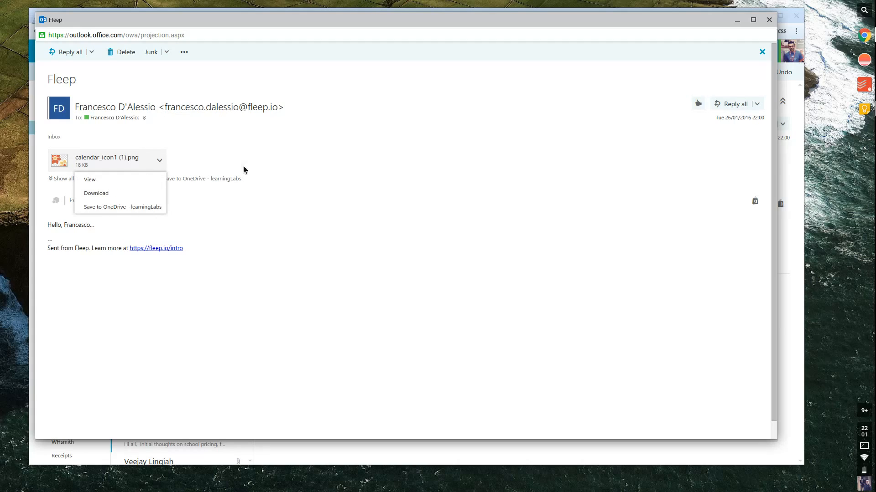
click(356, 245)
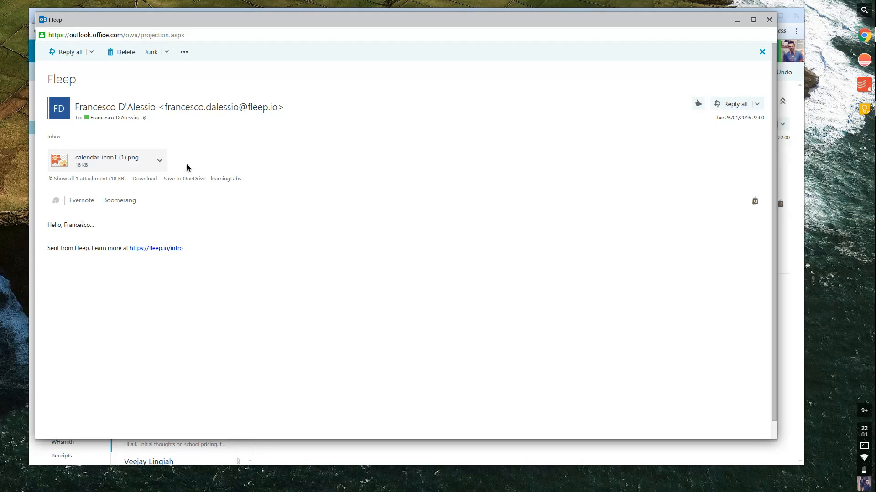
mouse_move(235, 121)
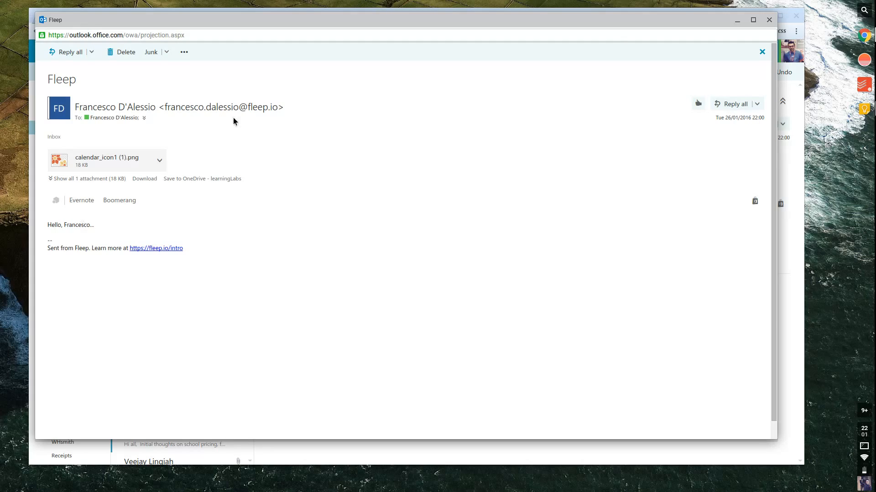
mouse_move(142, 251)
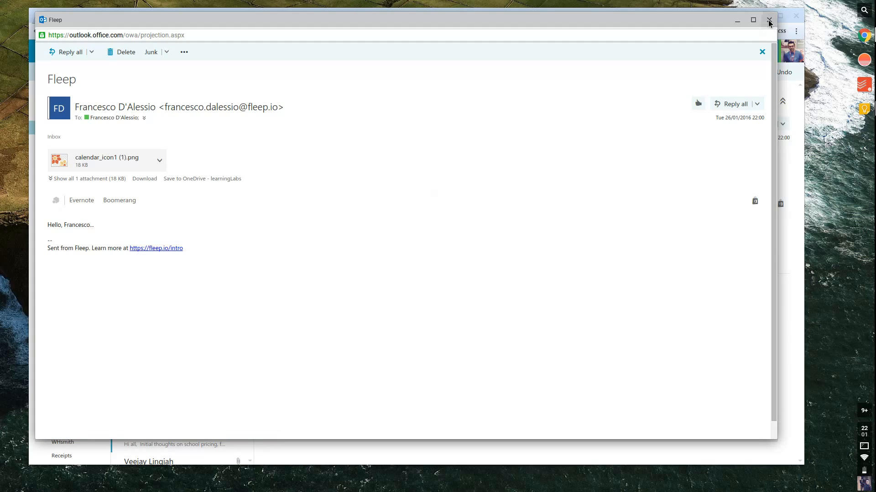
click(769, 20)
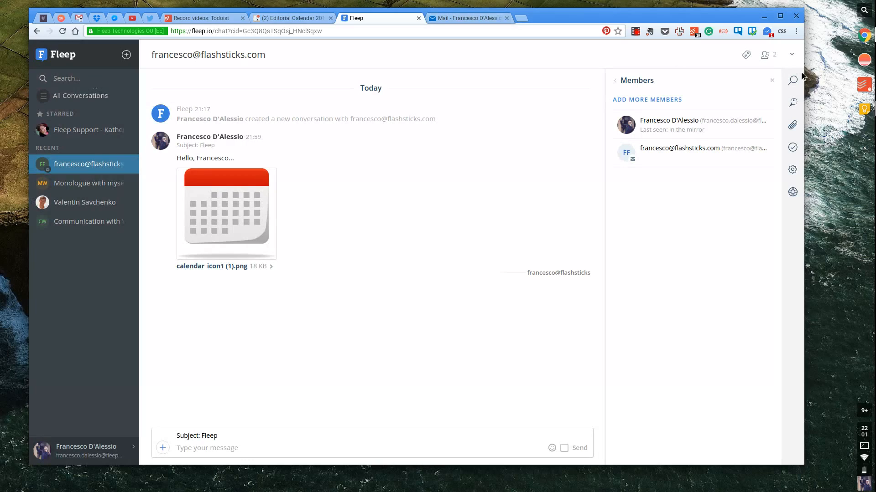
Open Account settings from the profile menu to review name, Fleep ID, email and subscription.
click(793, 169)
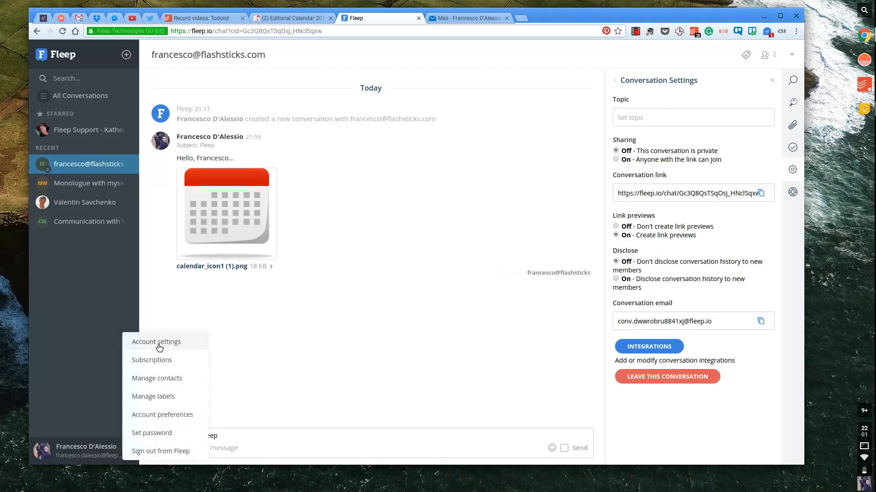
click(156, 341)
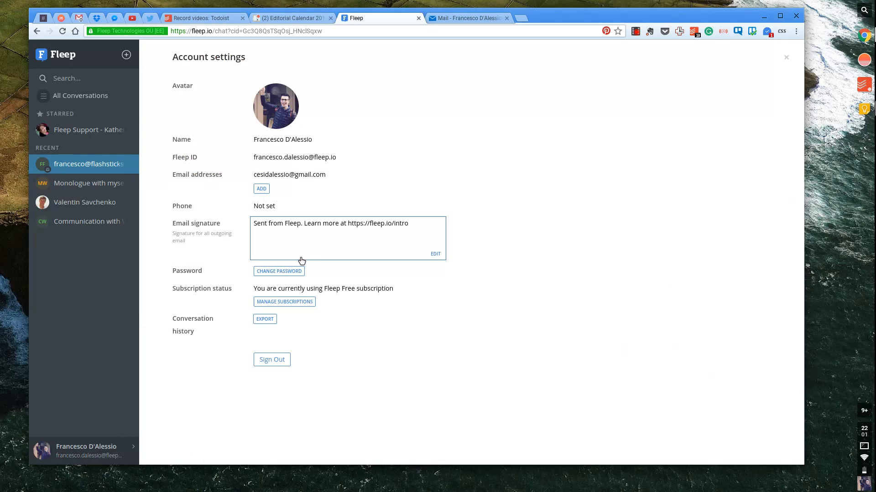
mouse_move(292, 226)
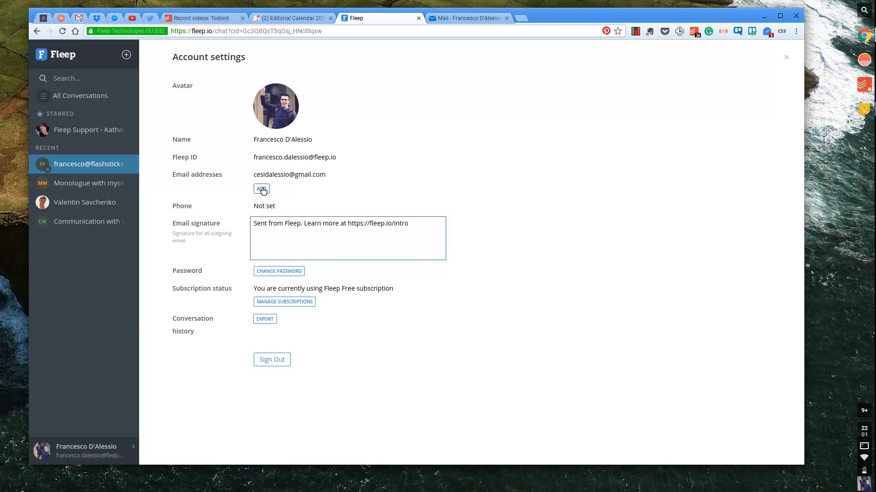
mouse_move(275, 168)
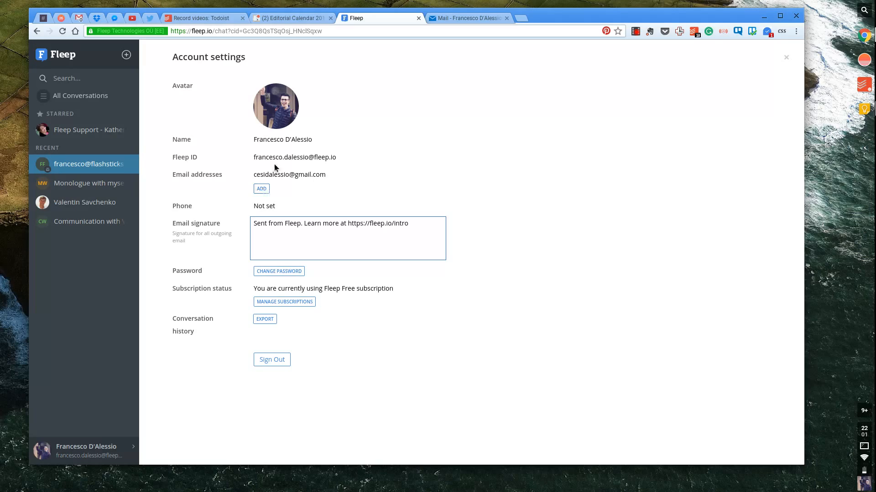
mouse_move(276, 171)
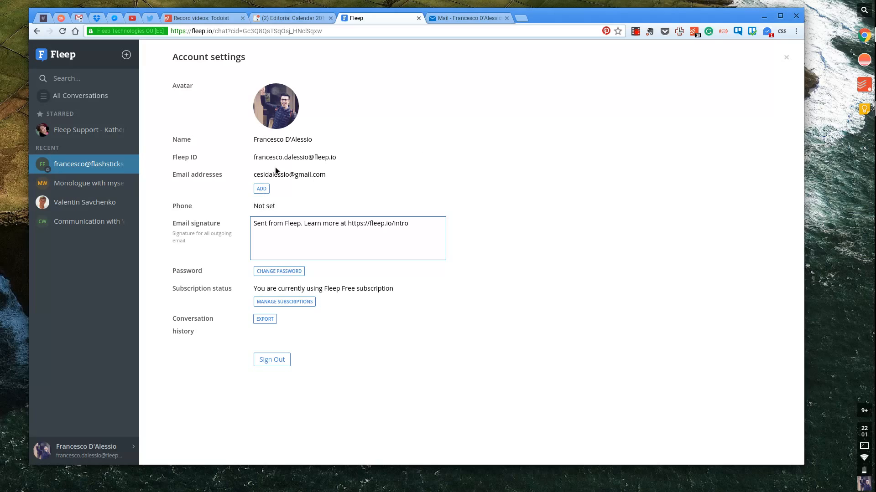
mouse_move(269, 192)
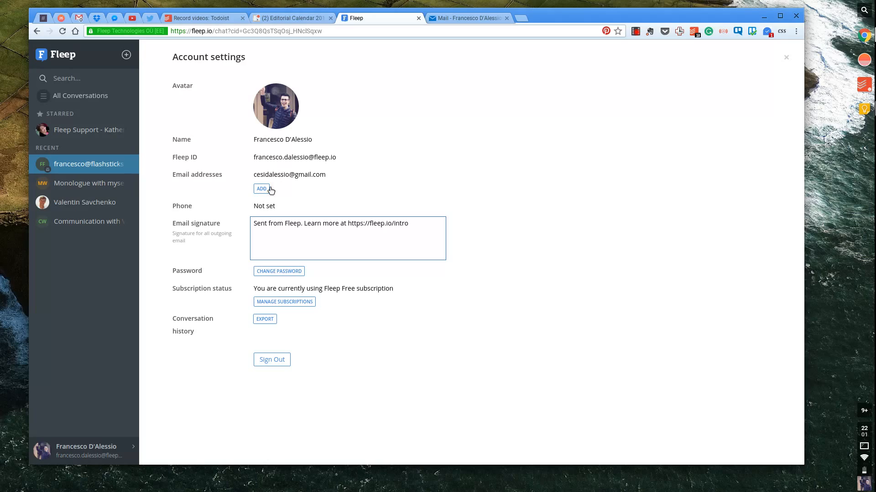
mouse_move(275, 157)
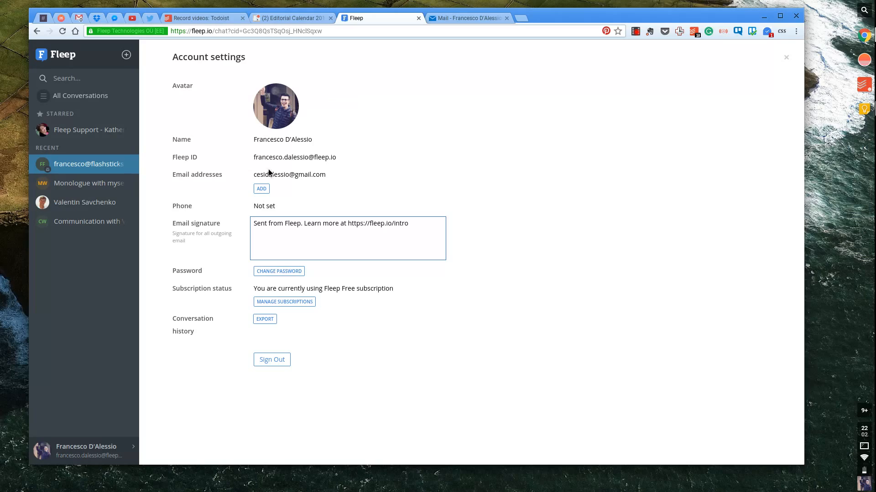
mouse_move(327, 179)
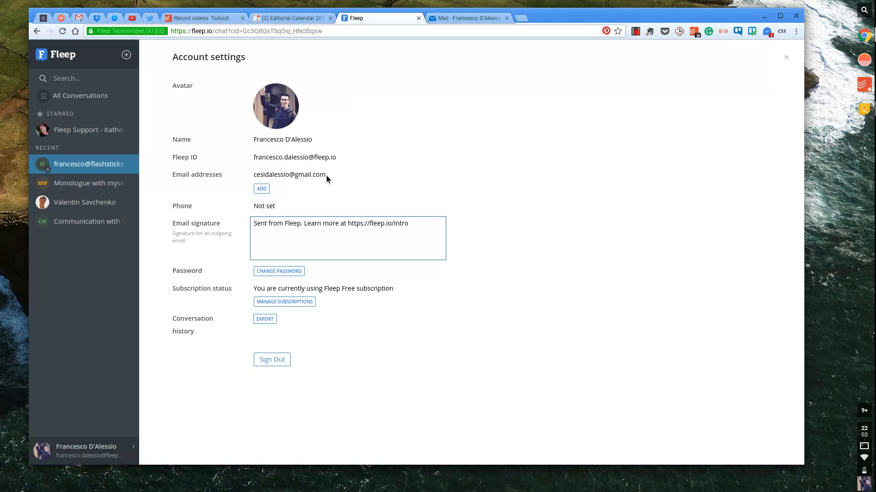
mouse_move(290, 195)
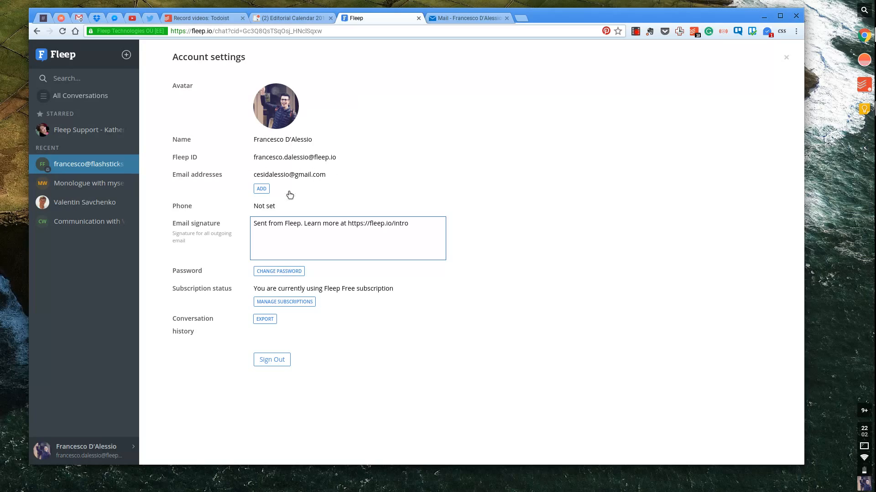
mouse_move(269, 267)
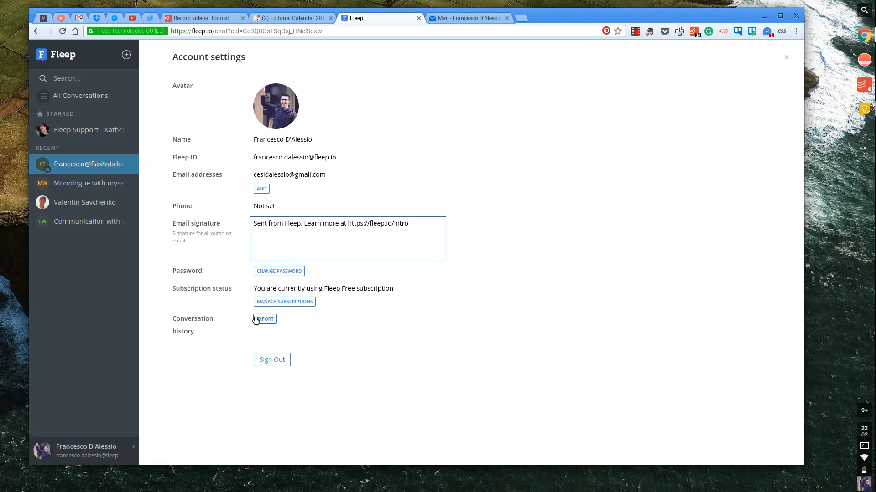
mouse_move(82, 186)
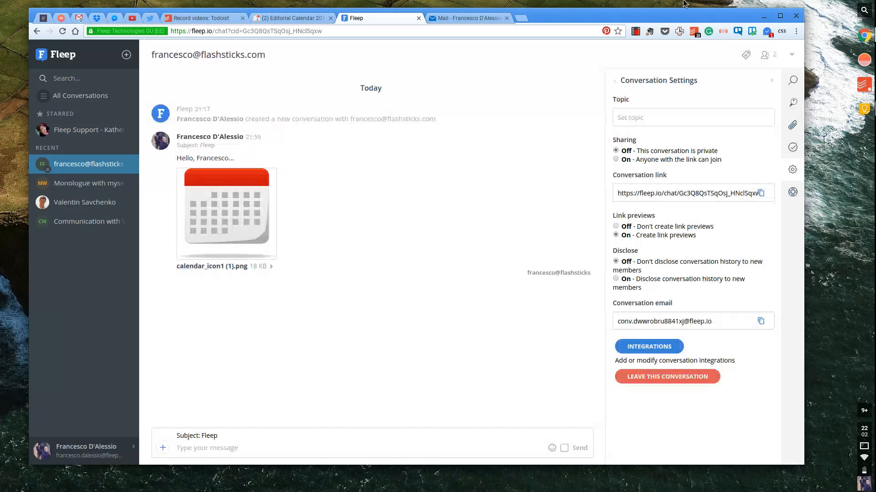
Close the Conversation Settings panel to reveal the emailed 'Test!' reply.
click(771, 80)
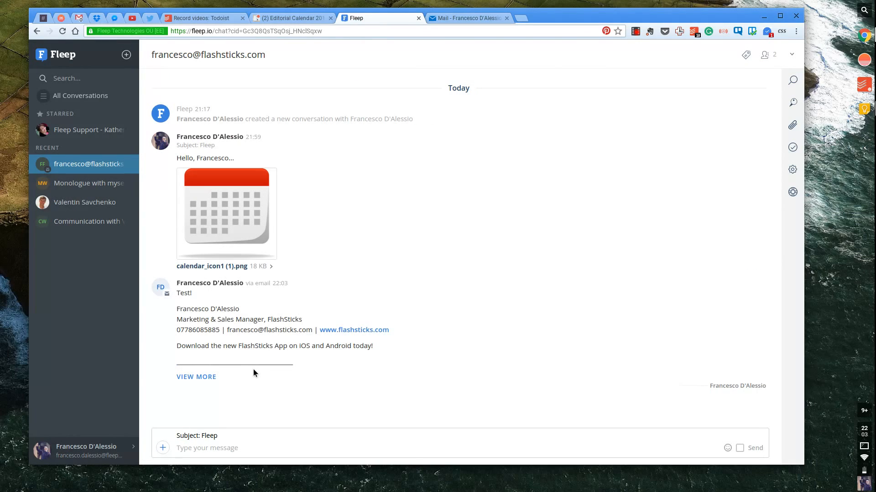
mouse_move(360, 357)
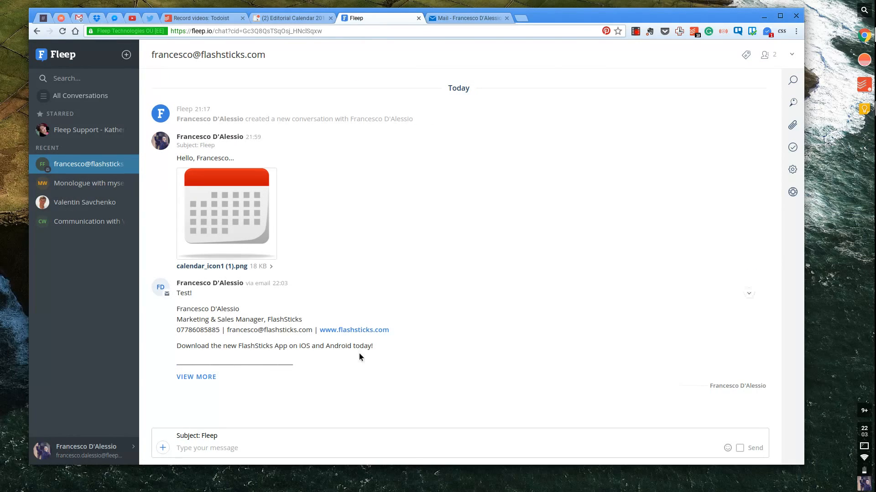
Select 'Monologue with myself' under Recent to view its Hello Francesco message.
click(87, 184)
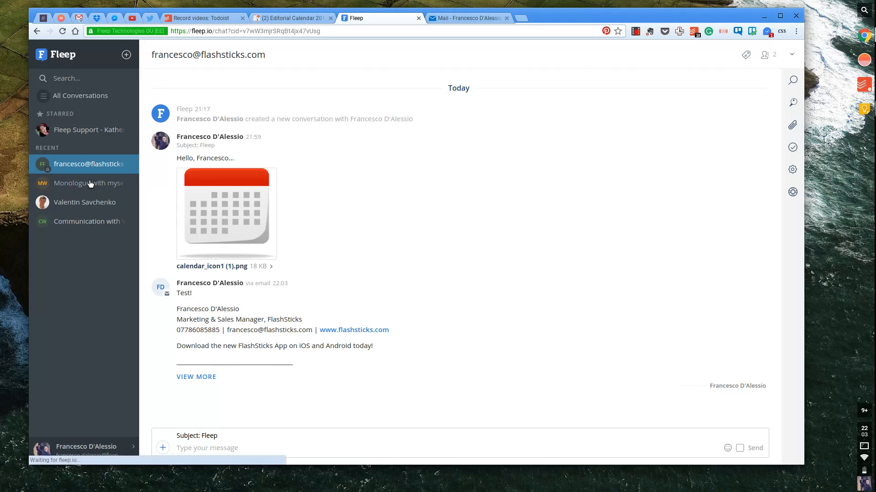
click(89, 183)
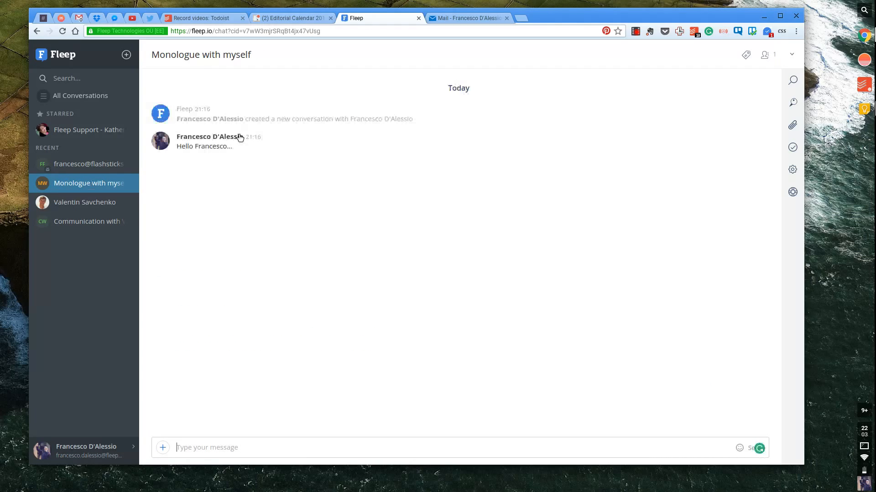
mouse_move(330, 187)
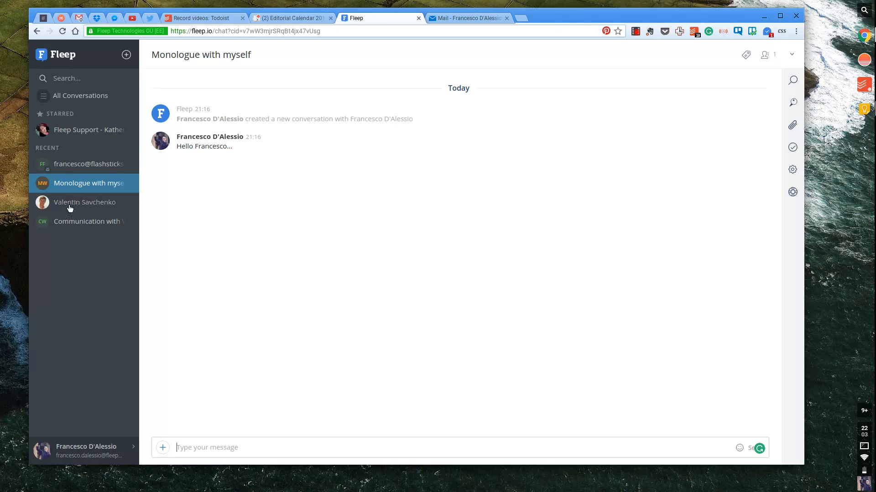
mouse_move(76, 164)
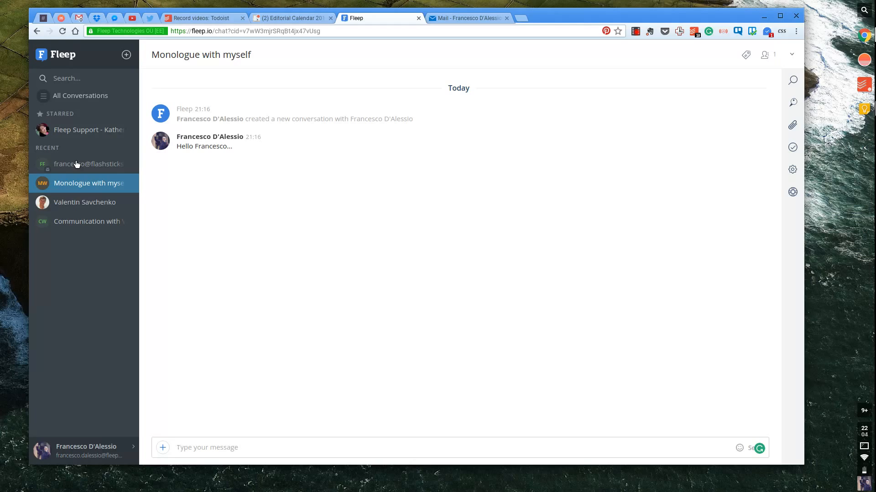
click(225, 447)
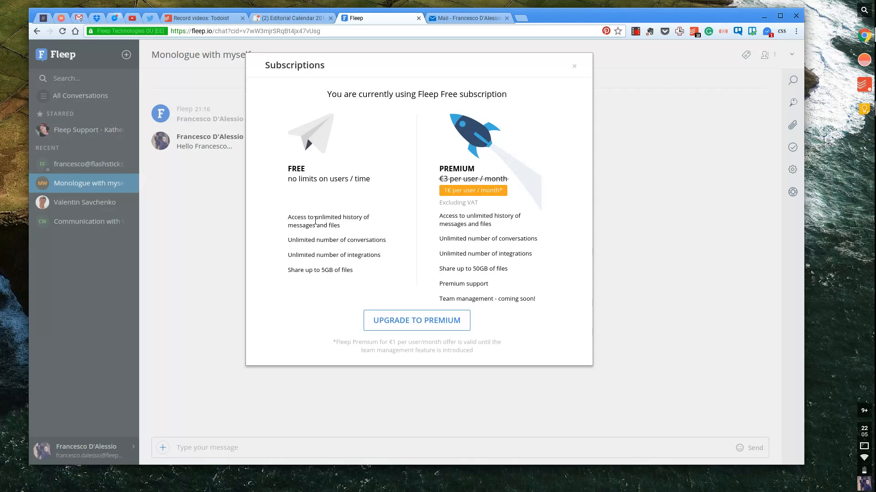
mouse_move(328, 237)
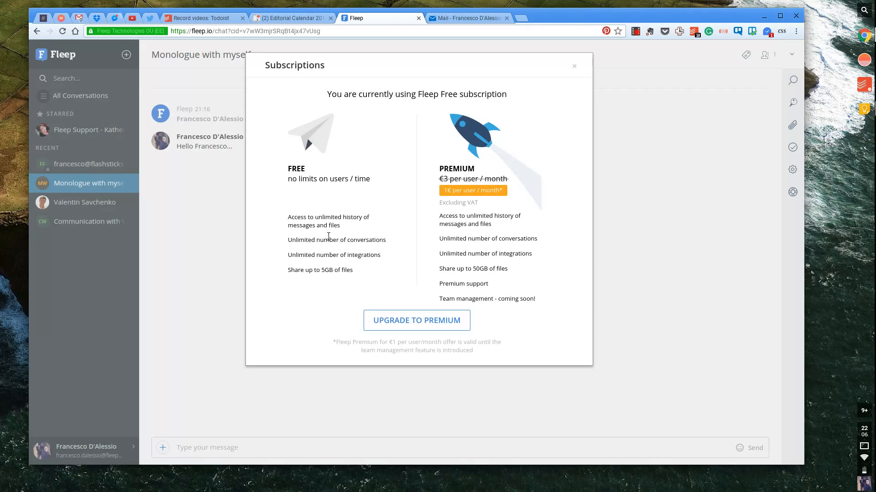
mouse_move(616, 222)
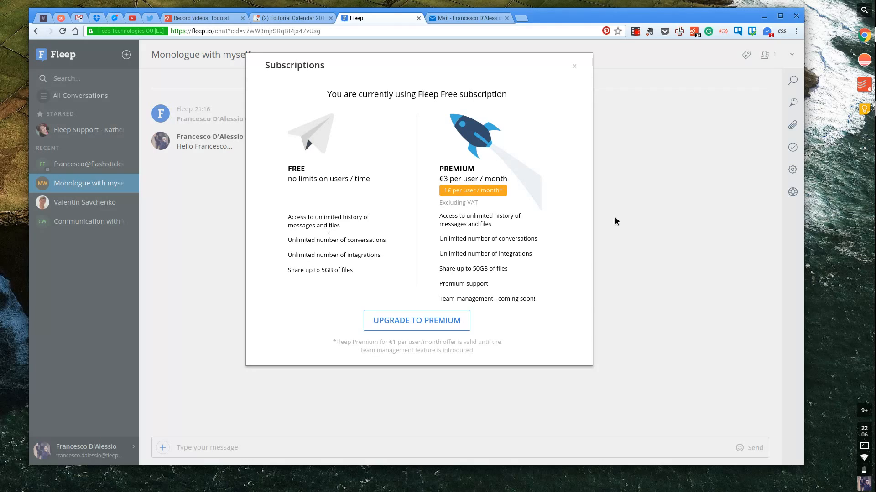